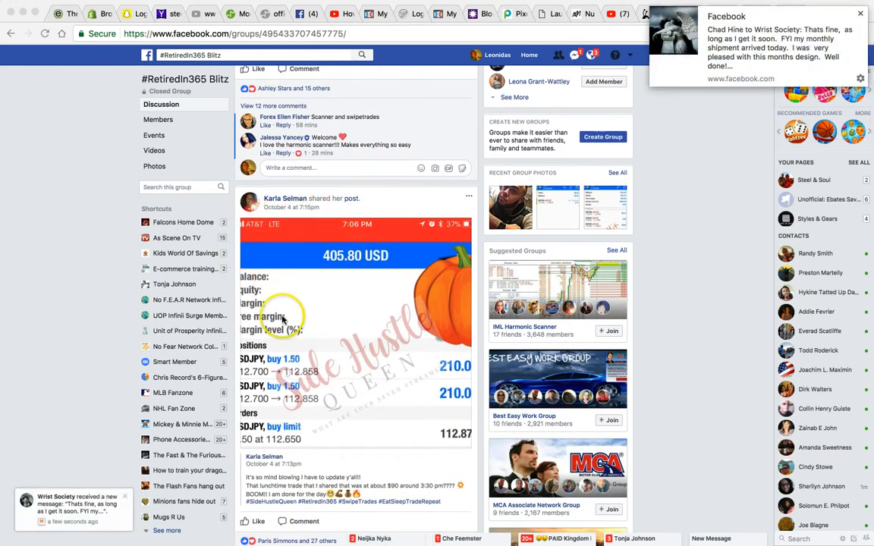
# Comment "way to go awesome stuff!" on the trading-results post in the group feed
pyautogui.scroll(-3)
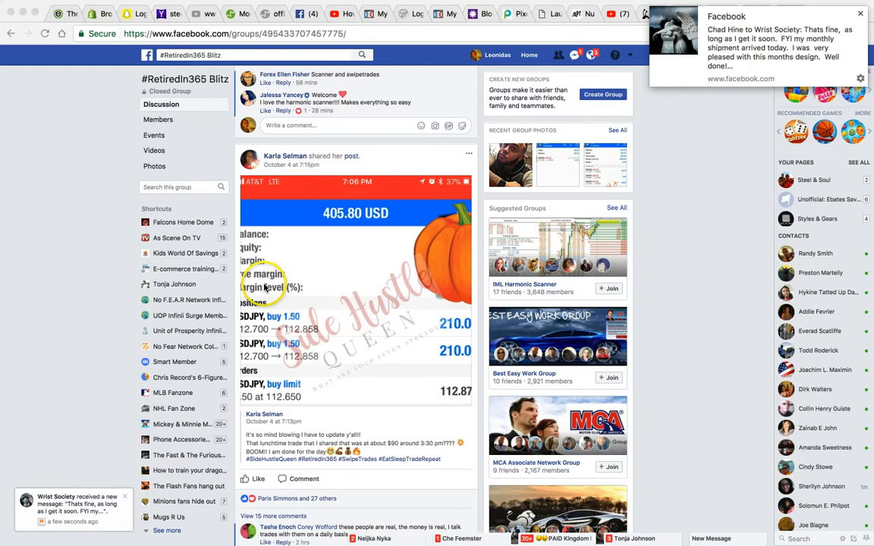
pyautogui.moveTo(408, 253)
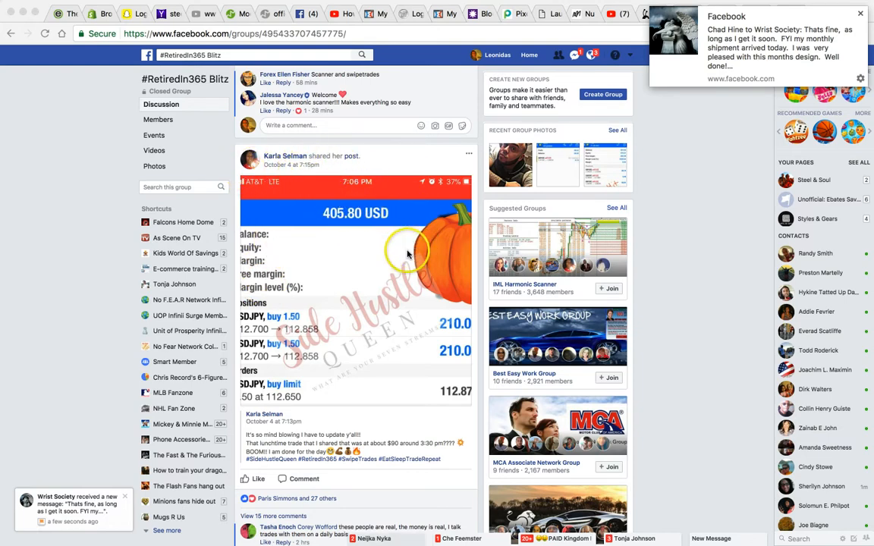
pyautogui.scroll(-3)
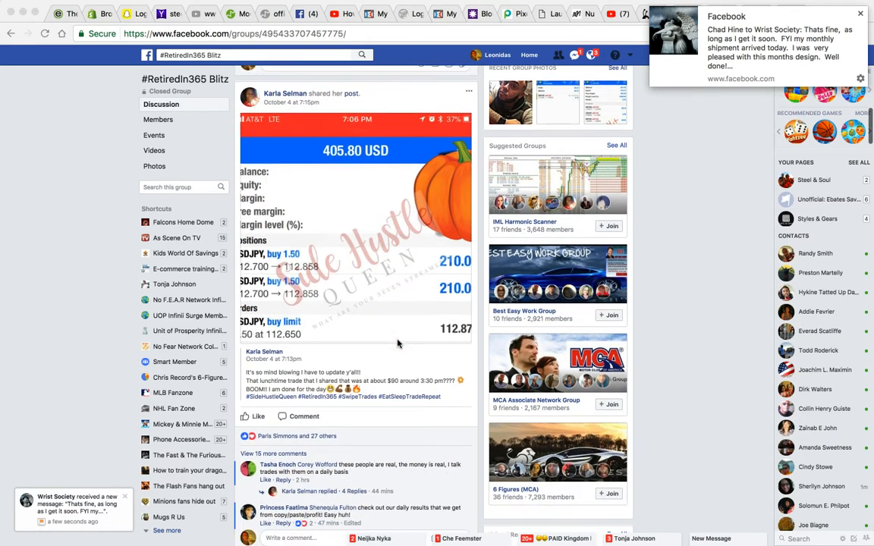
pyautogui.scroll(-3)
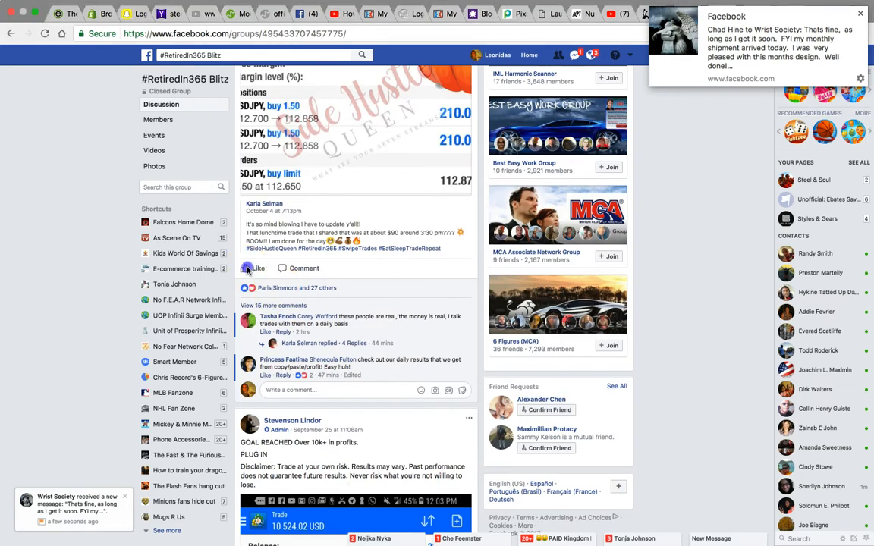
pyautogui.click(245, 267)
pyautogui.write('way to')
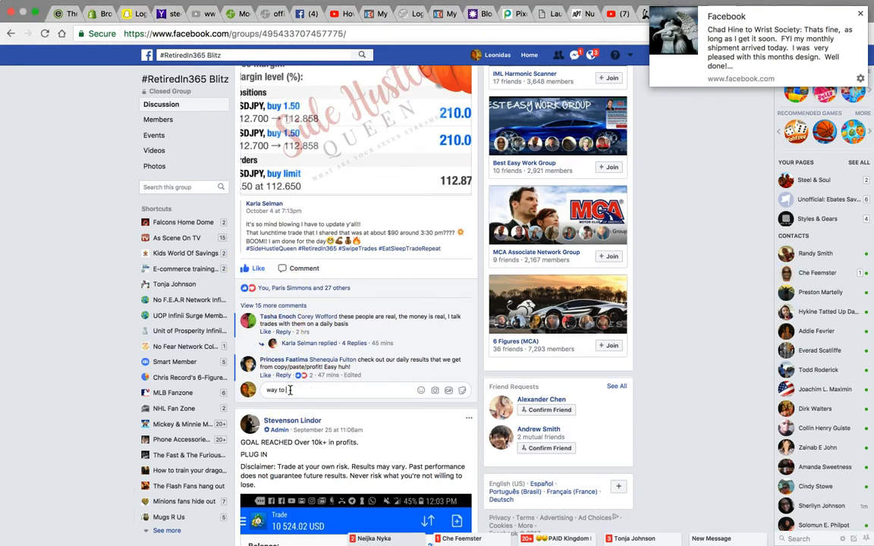
pyautogui.write('go awesome stuff')
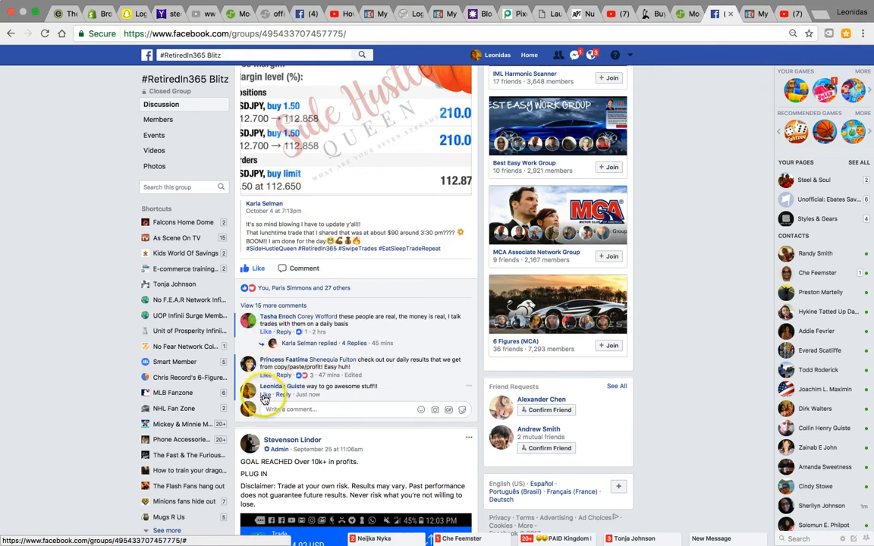
pyautogui.scroll(-3)
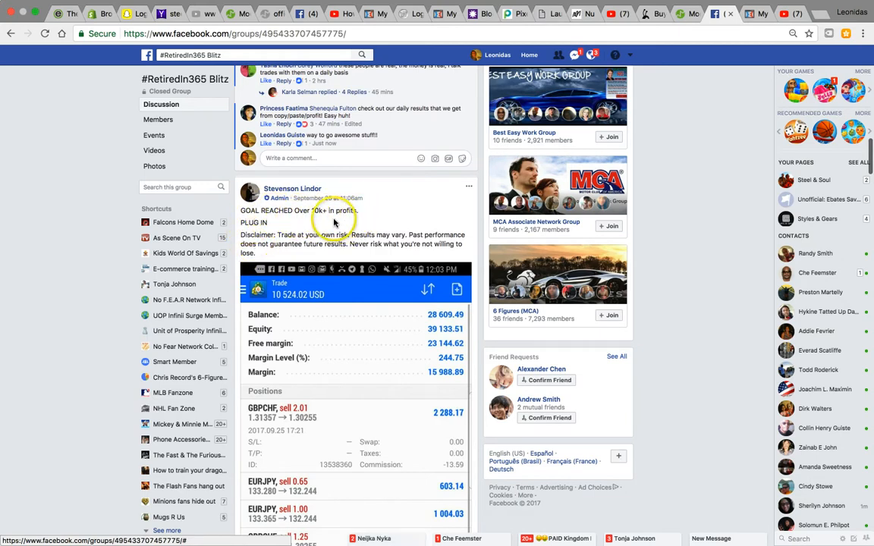
pyautogui.moveTo(291, 188)
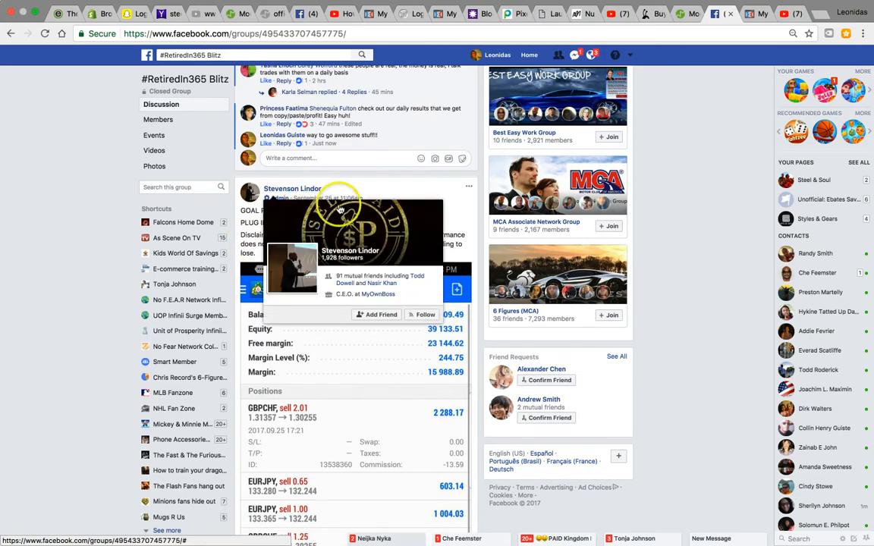
pyautogui.click(376, 314)
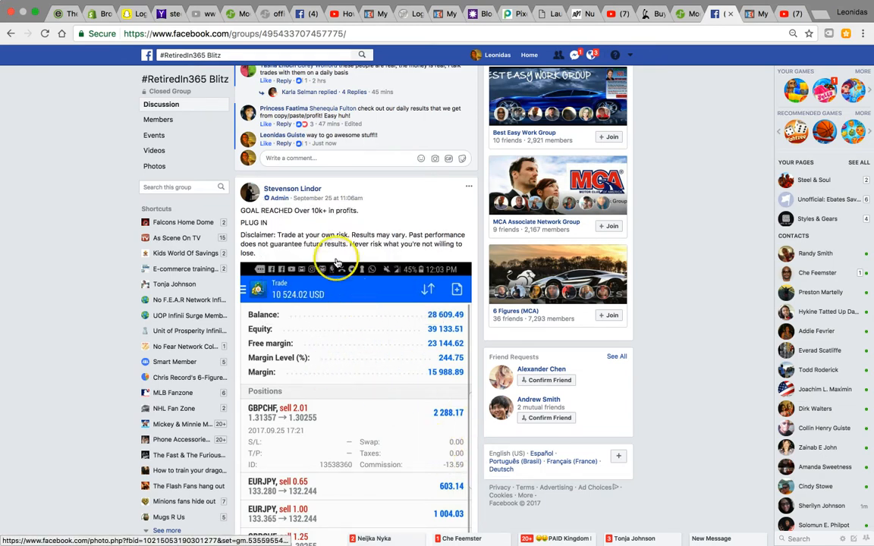
pyautogui.moveTo(382, 234)
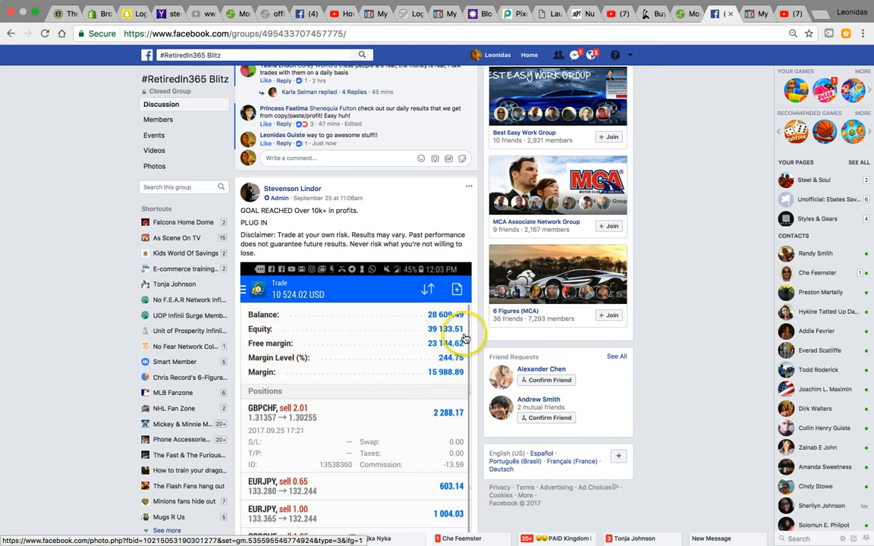
pyautogui.moveTo(431, 390)
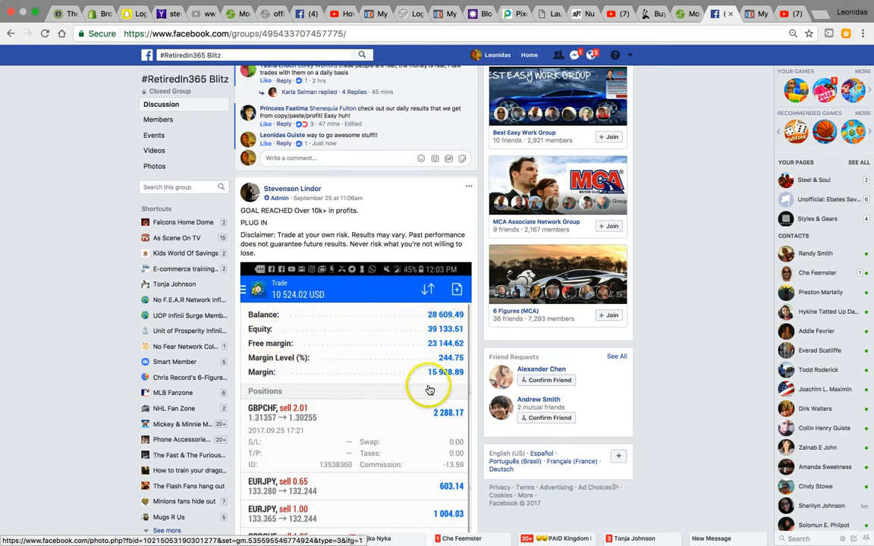
pyautogui.scroll(-3)
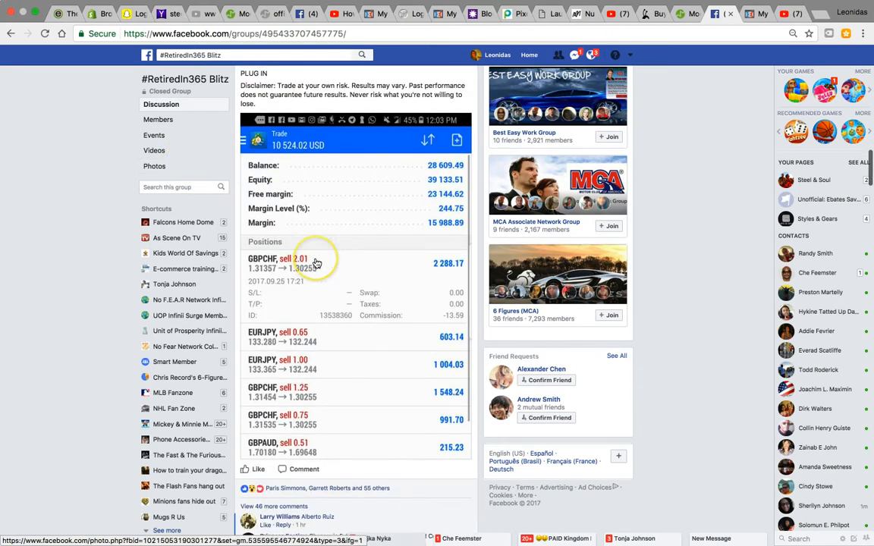
pyautogui.scroll(-3)
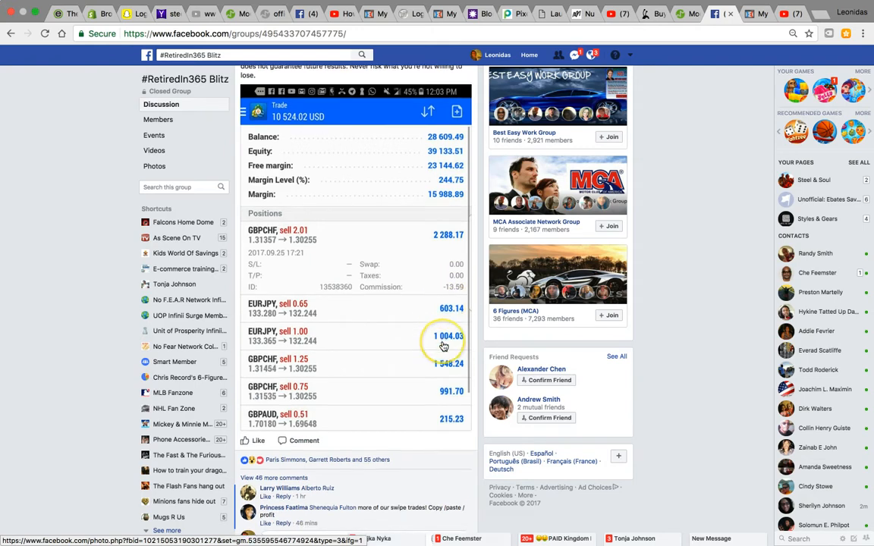
pyautogui.scroll(-3)
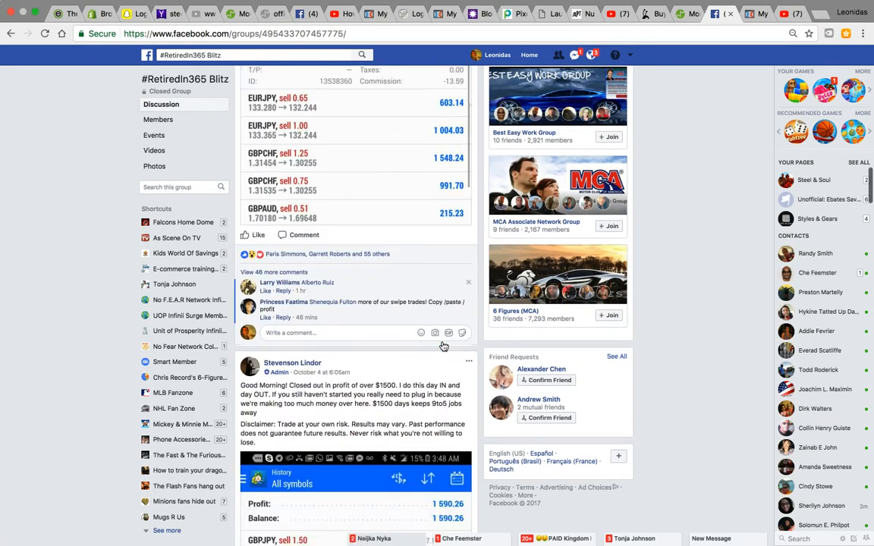
pyautogui.scroll(-3)
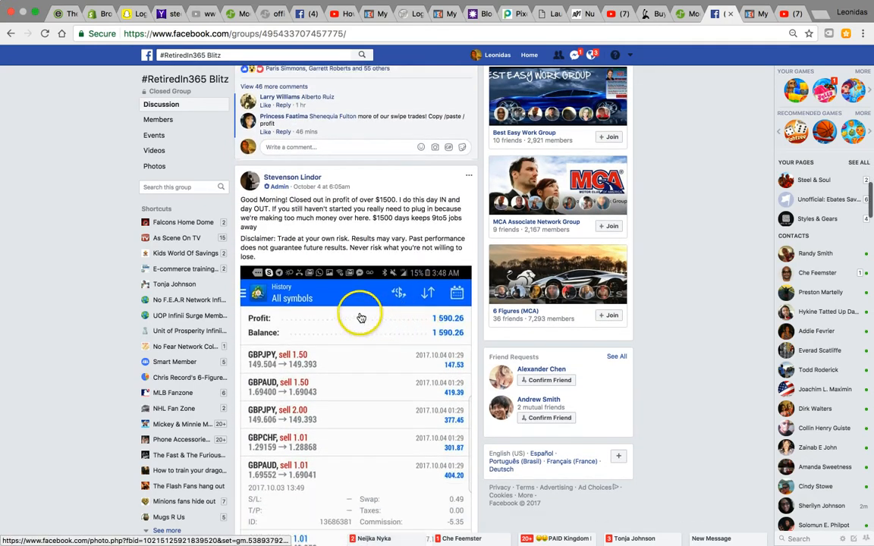
pyautogui.scroll(-3)
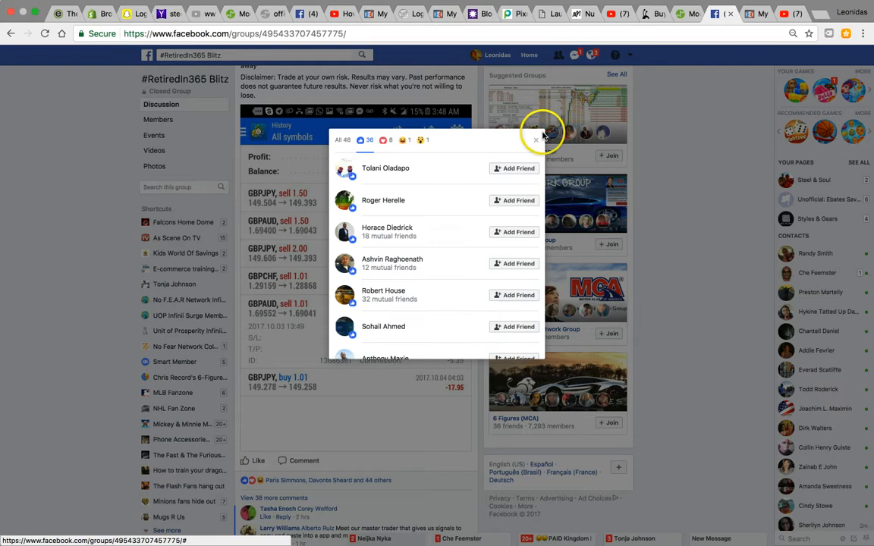
pyautogui.click(536, 139)
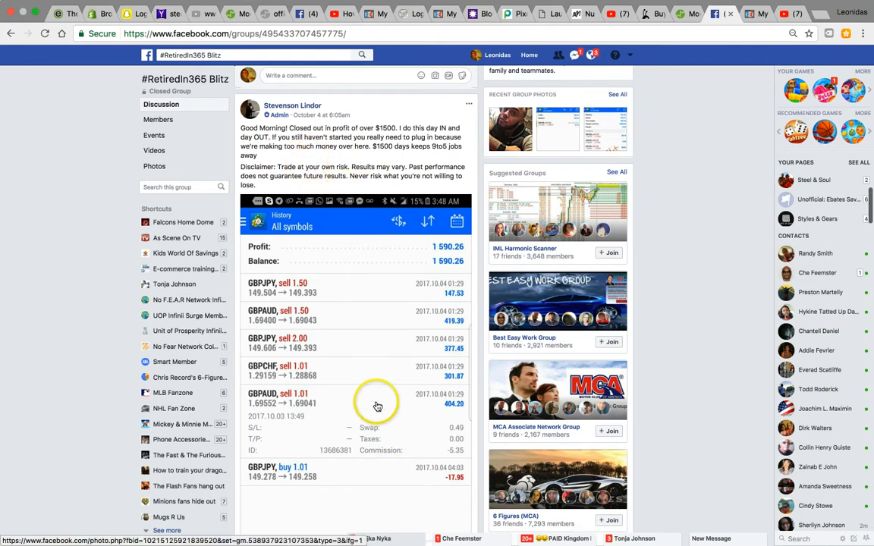
pyautogui.scroll(-3)
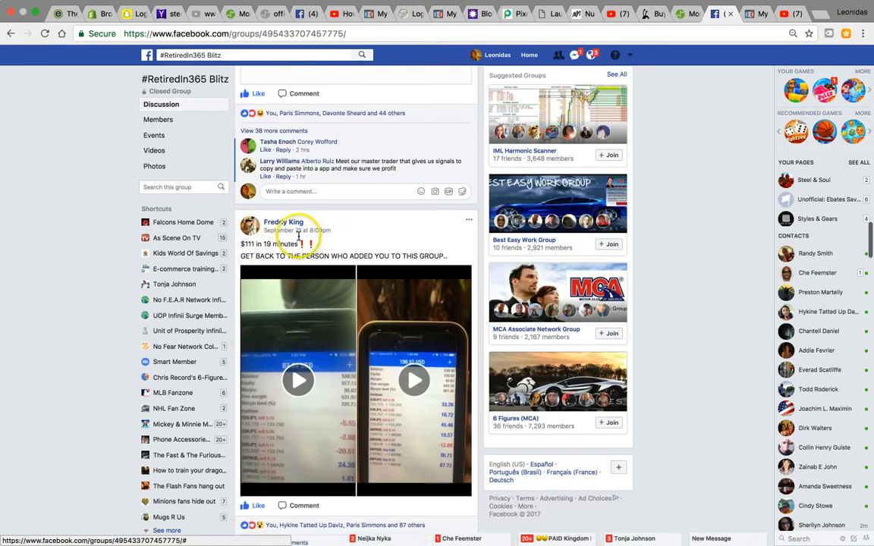
pyautogui.moveTo(250, 252)
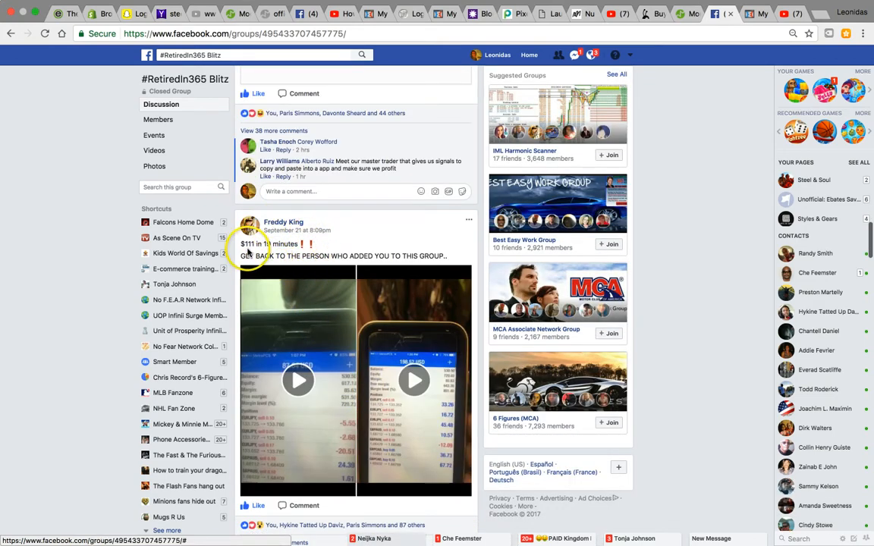
pyautogui.scroll(-3)
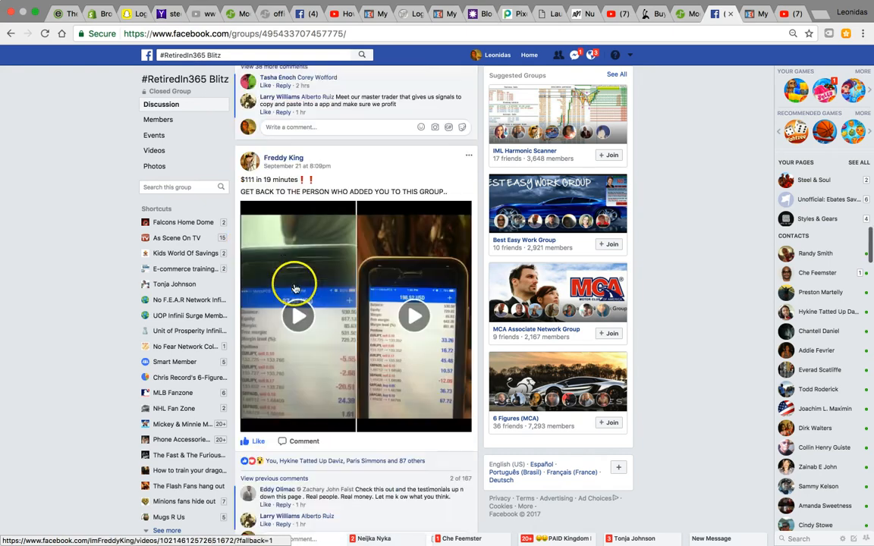
pyautogui.scroll(-3)
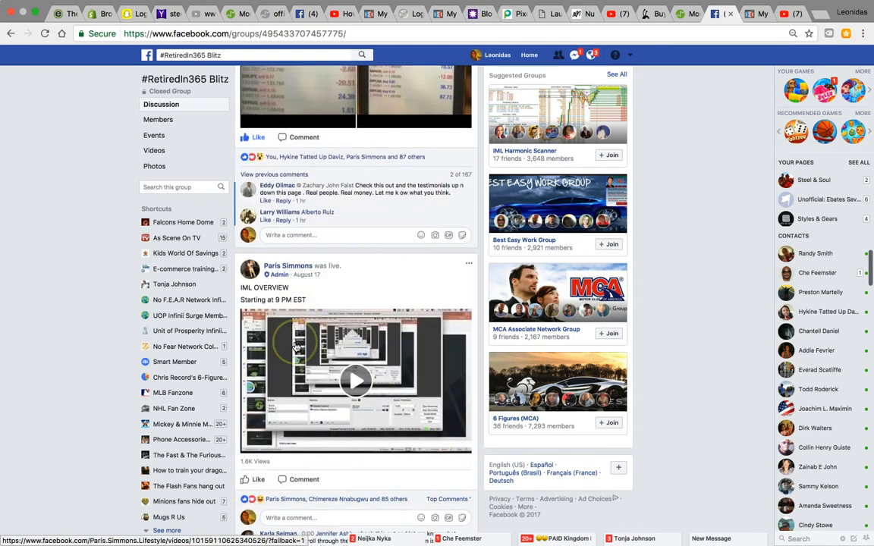
pyautogui.scroll(-3)
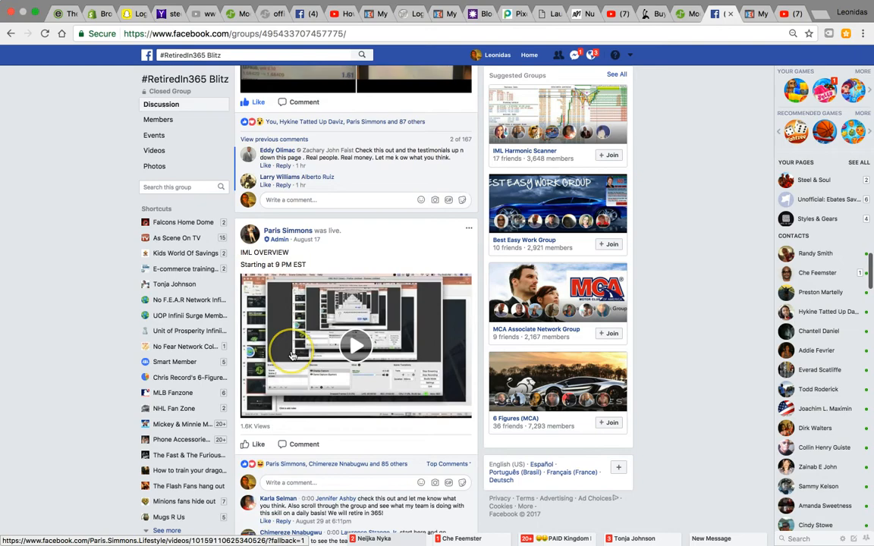
pyautogui.scroll(-3)
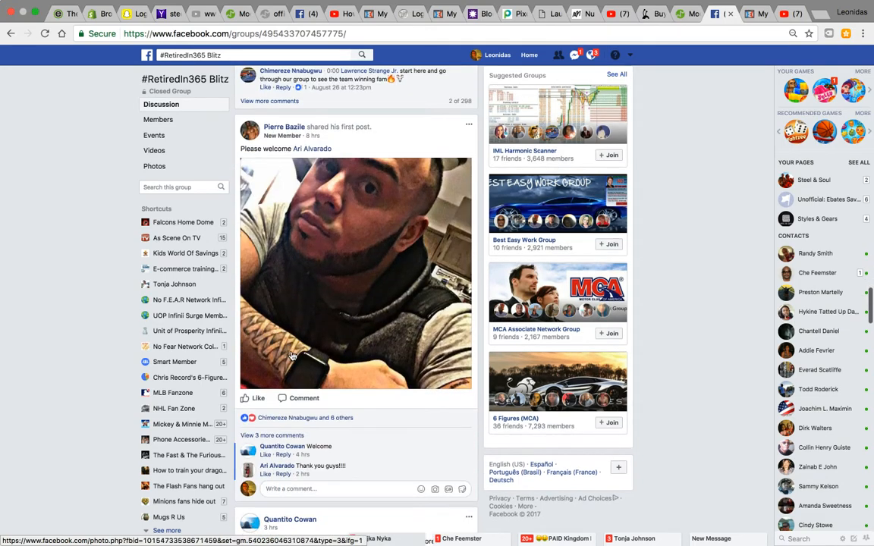
pyautogui.scroll(-3)
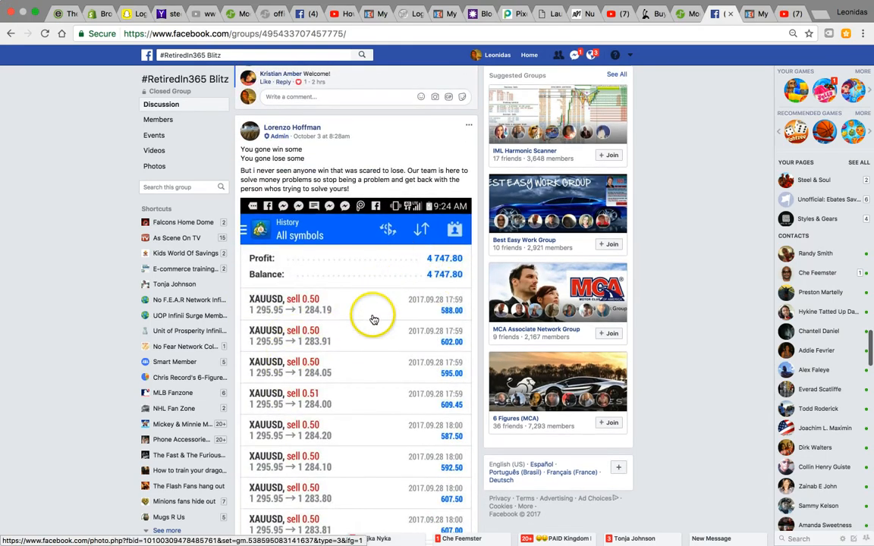
pyautogui.scroll(-3)
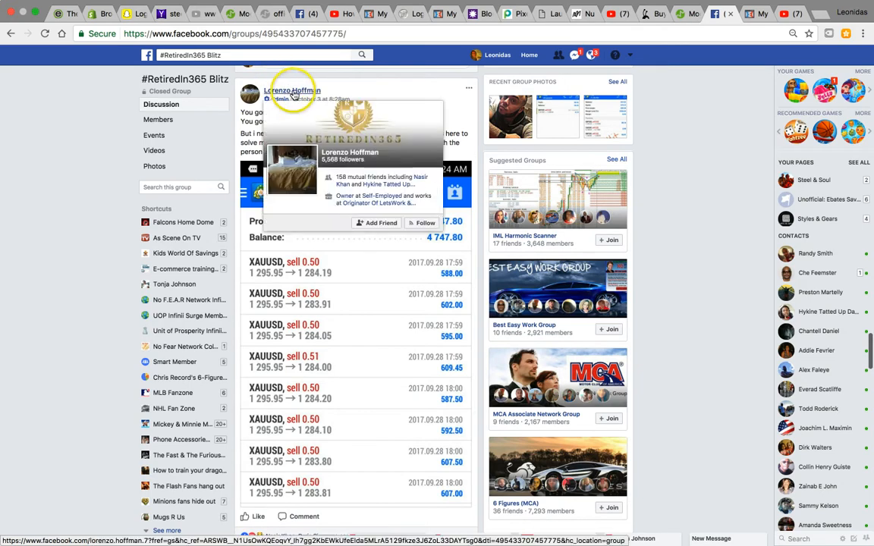
pyautogui.click(414, 222)
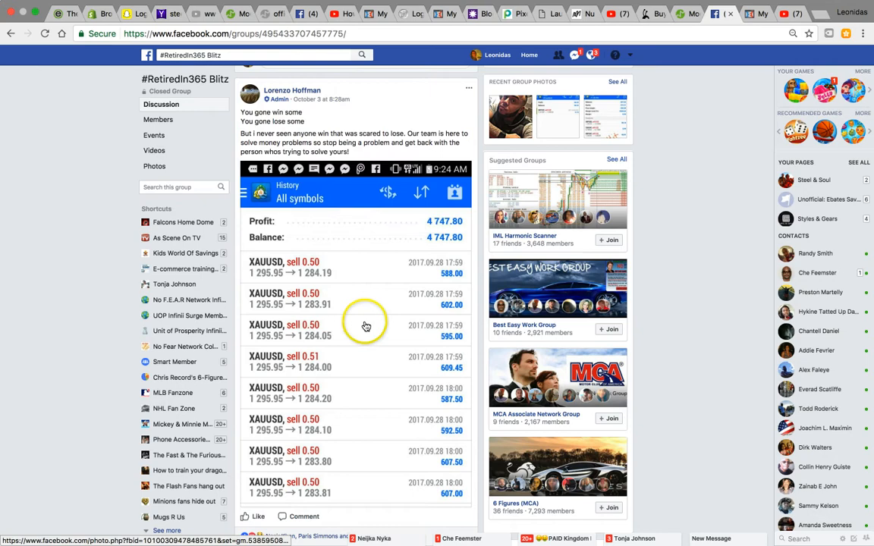
pyautogui.scroll(-3)
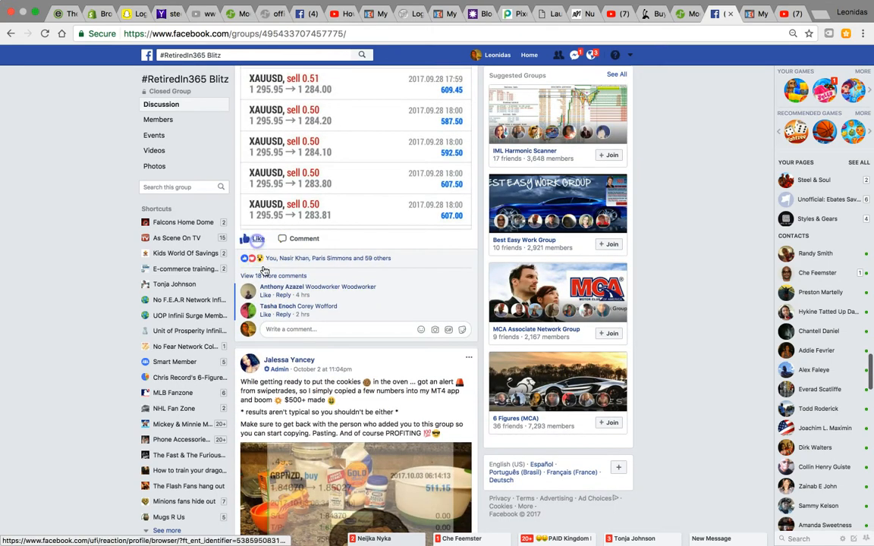
pyautogui.scroll(-3)
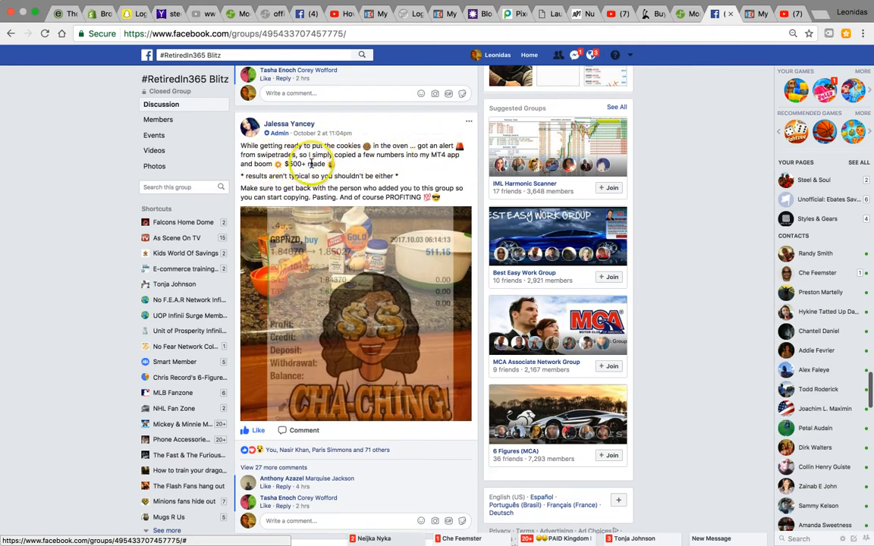
pyautogui.moveTo(431, 164)
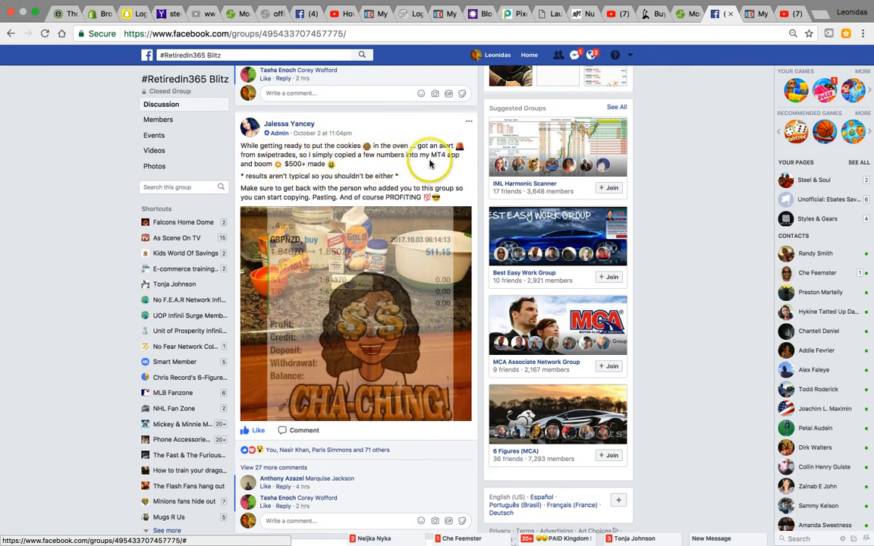
pyautogui.moveTo(348, 164)
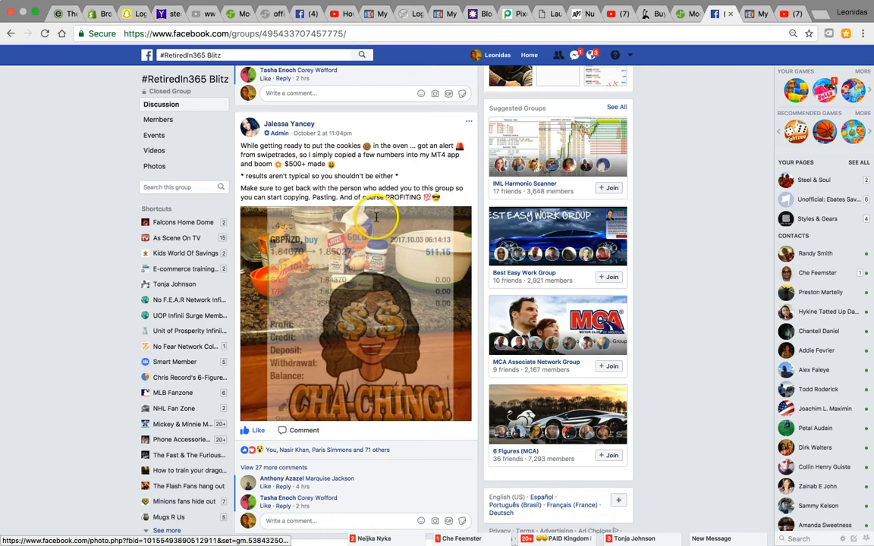
pyautogui.scroll(-3)
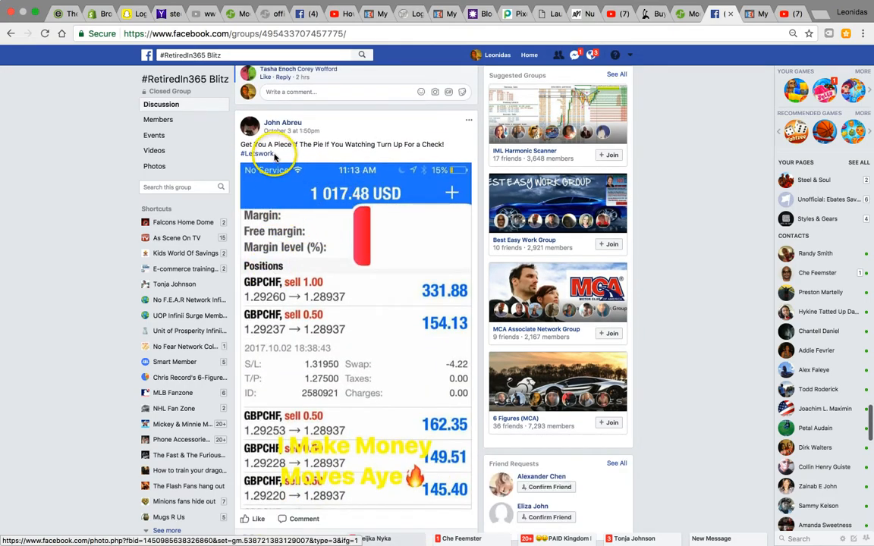
pyautogui.scroll(-3)
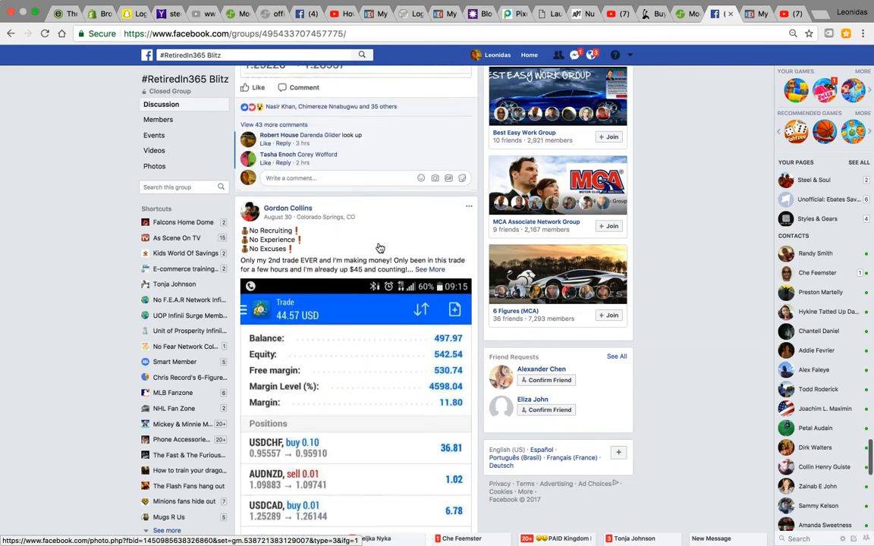
pyautogui.scroll(-3)
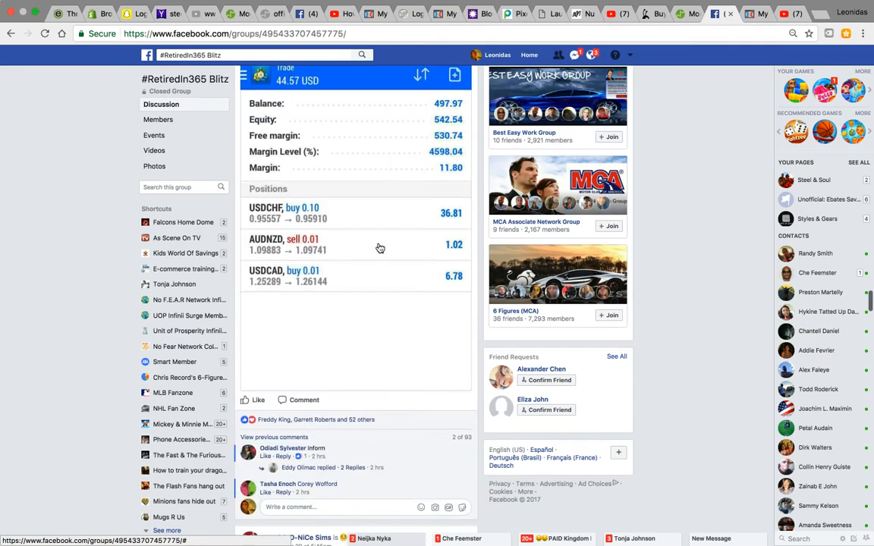
pyautogui.scroll(-3)
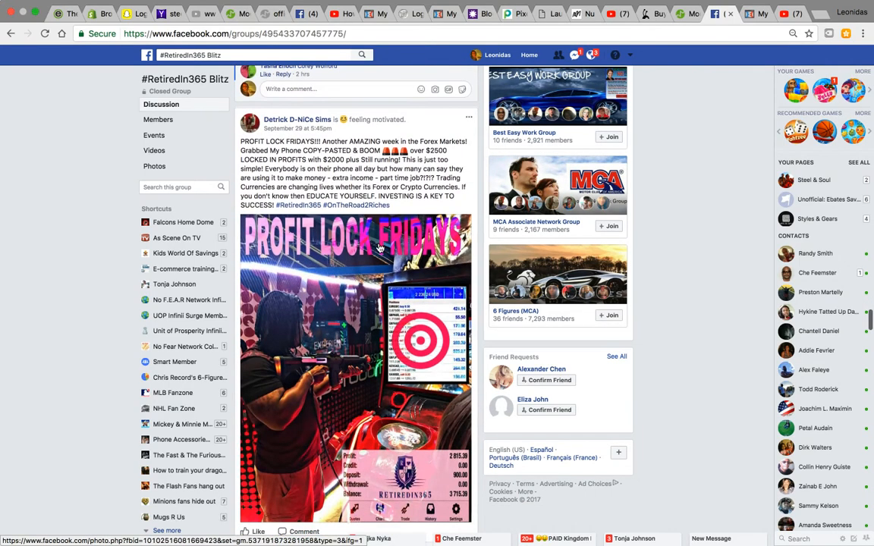
pyautogui.scroll(-3)
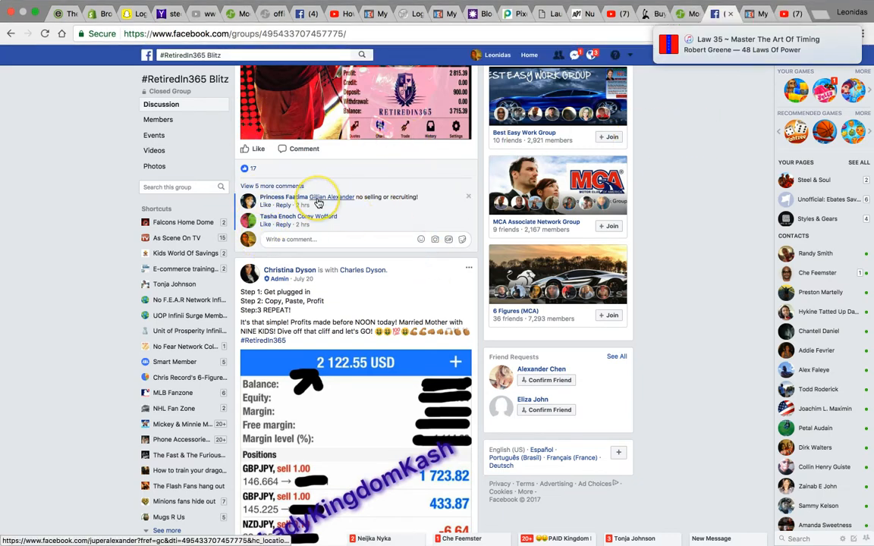
pyautogui.moveTo(331, 197)
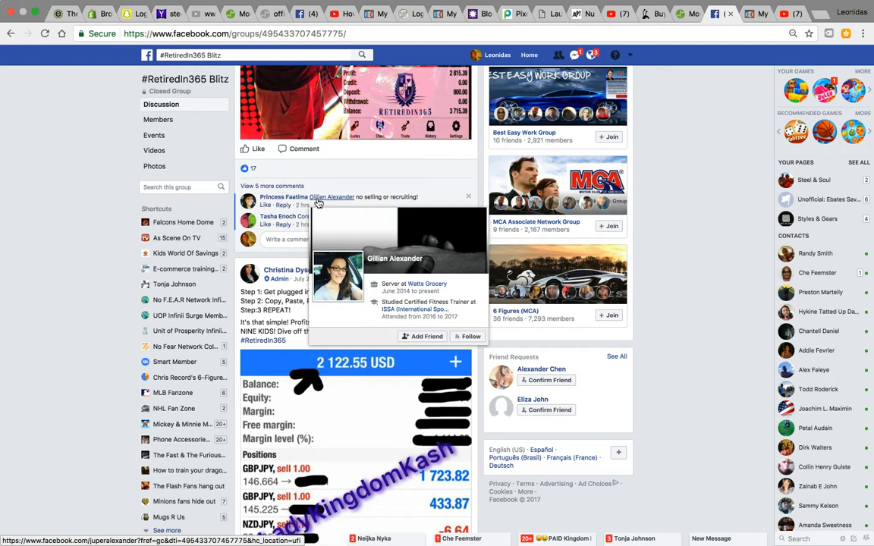
pyautogui.moveTo(444, 83)
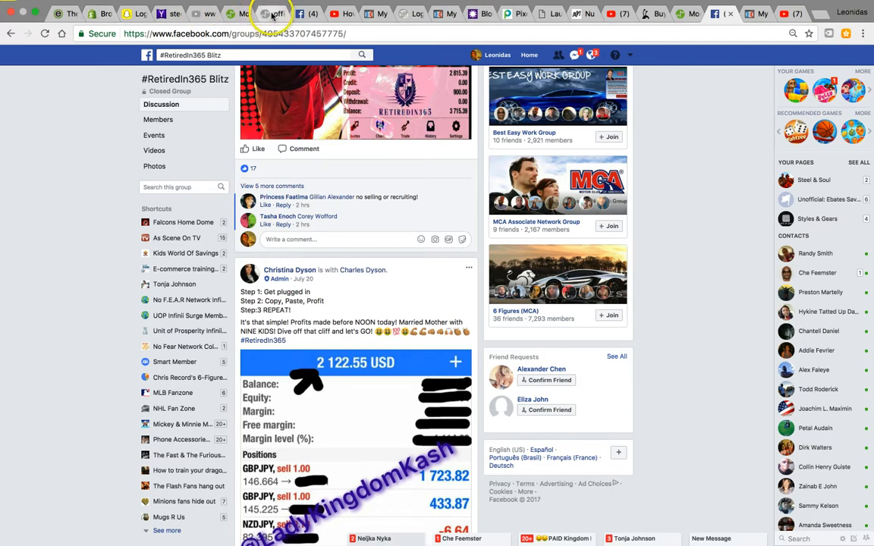
# Browse the iMarketsLive site's Opportunity section about becoming an IBO
pyautogui.click(243, 14)
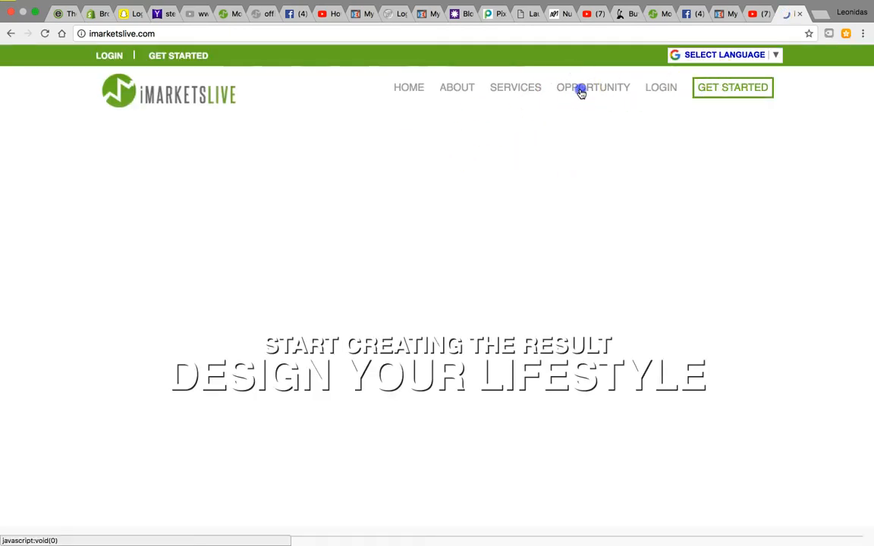
pyautogui.click(592, 86)
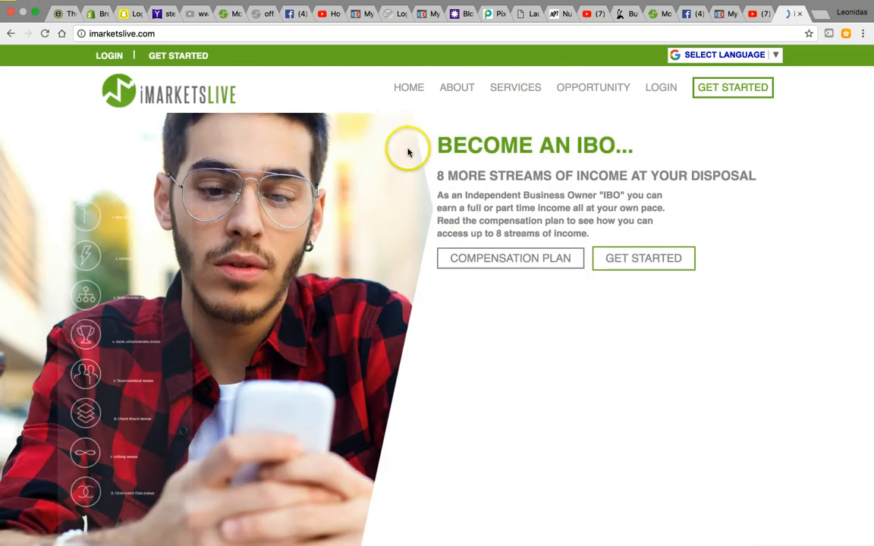
pyautogui.moveTo(701, 252)
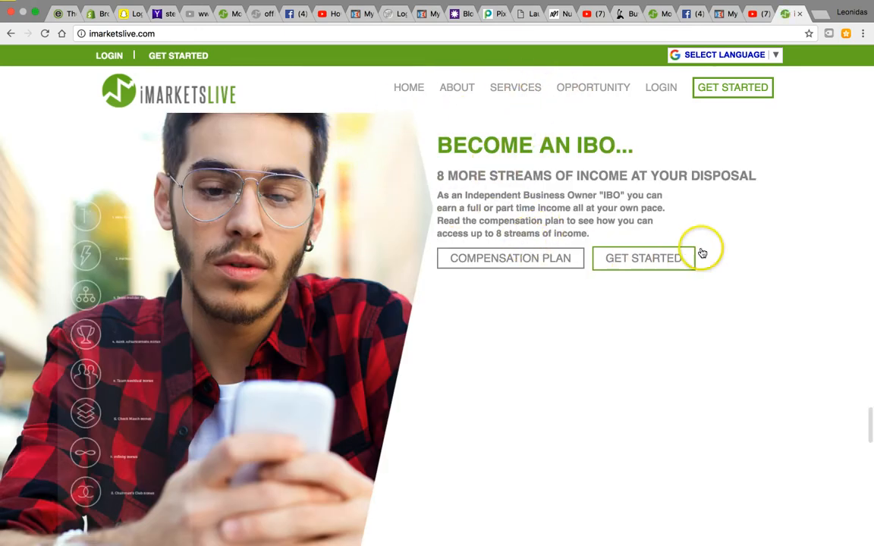
pyautogui.moveTo(583, 91)
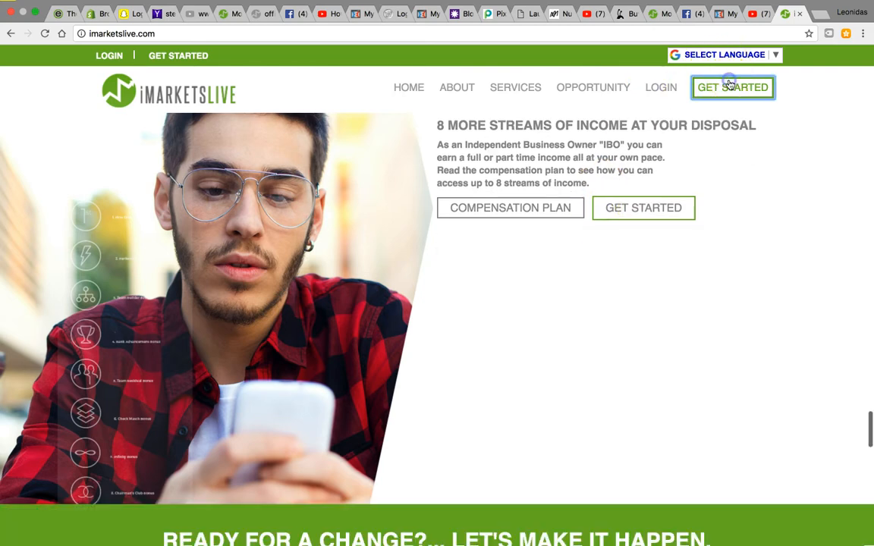
pyautogui.scroll(-3)
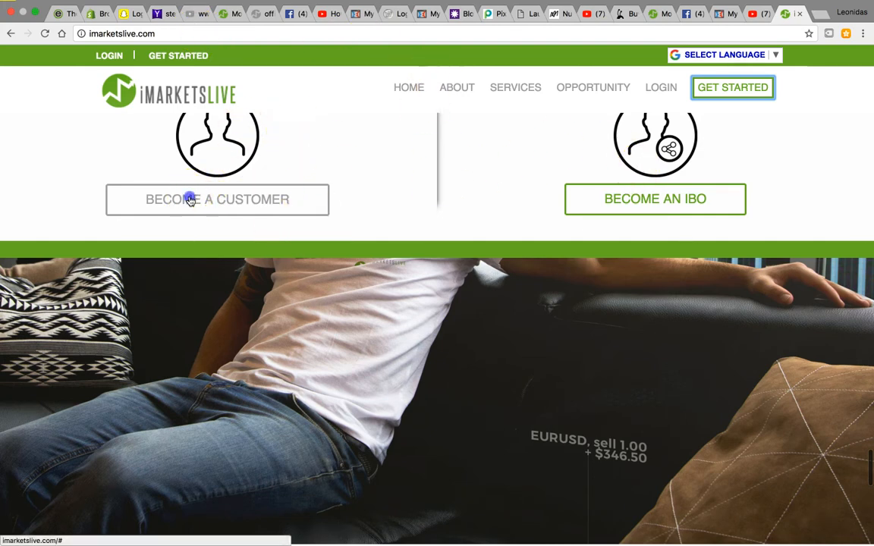
# Choose Become a Customer, then go to the back-office login page
pyautogui.click(219, 198)
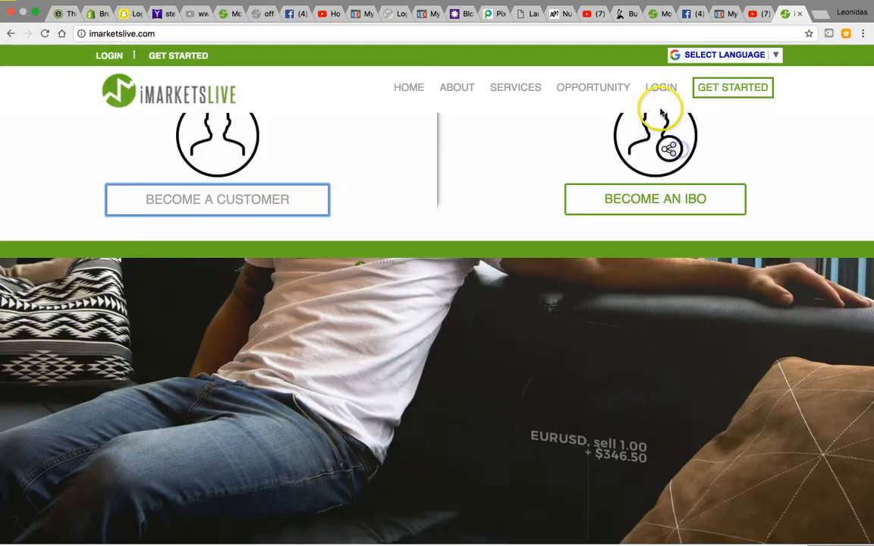
pyautogui.click(661, 87)
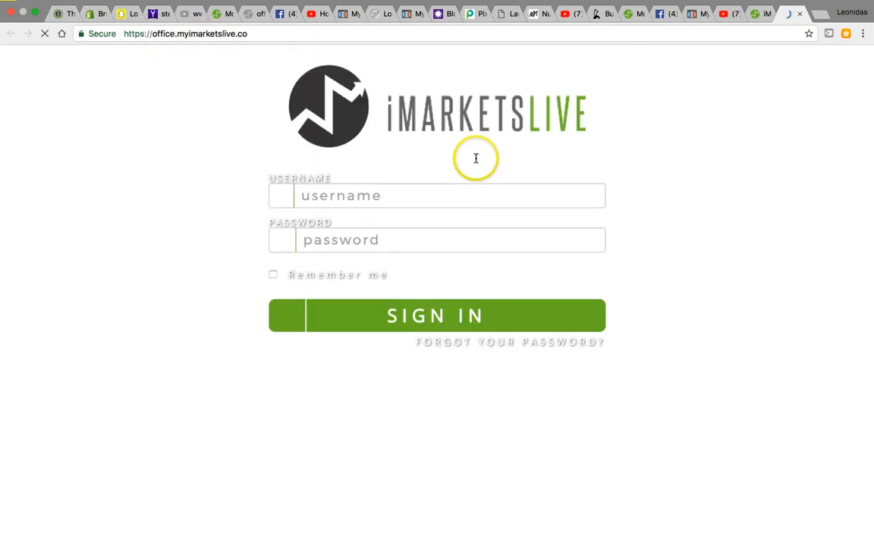
pyautogui.write('iam')
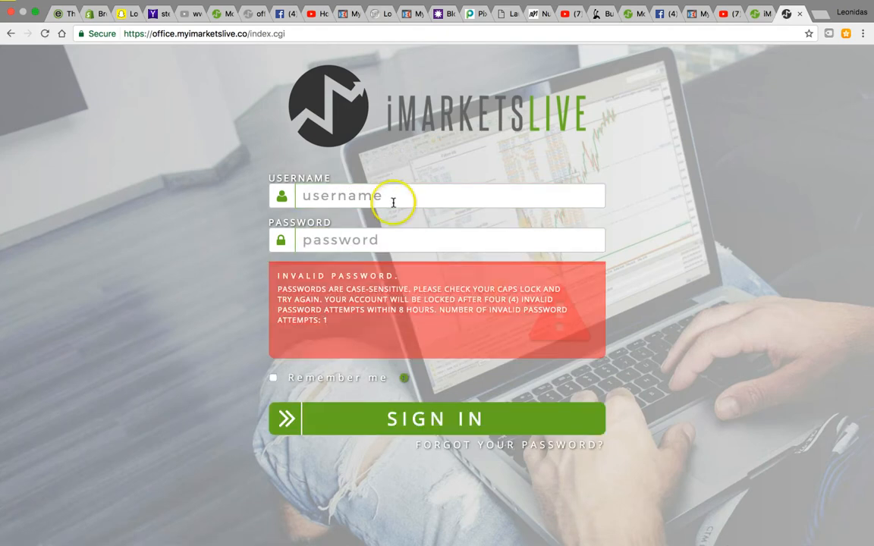
pyautogui.write('lenoidas')
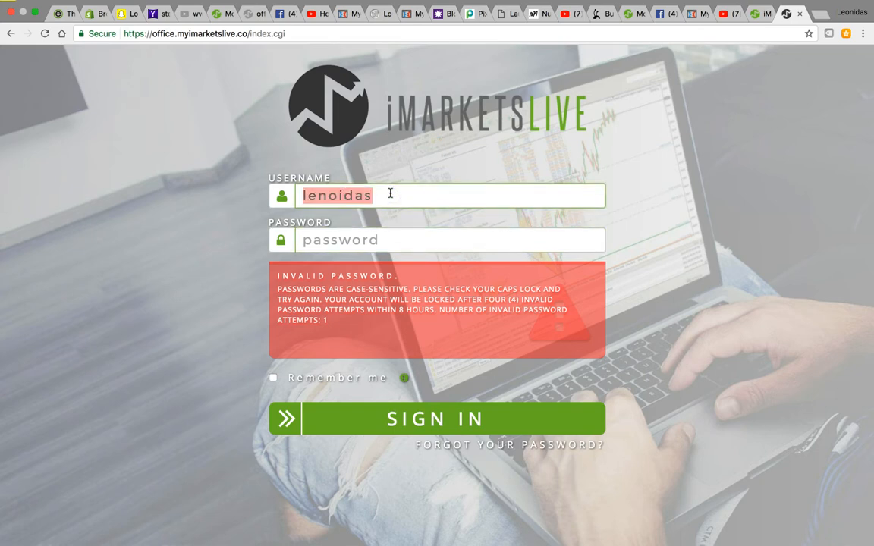
pyautogui.write('•••')
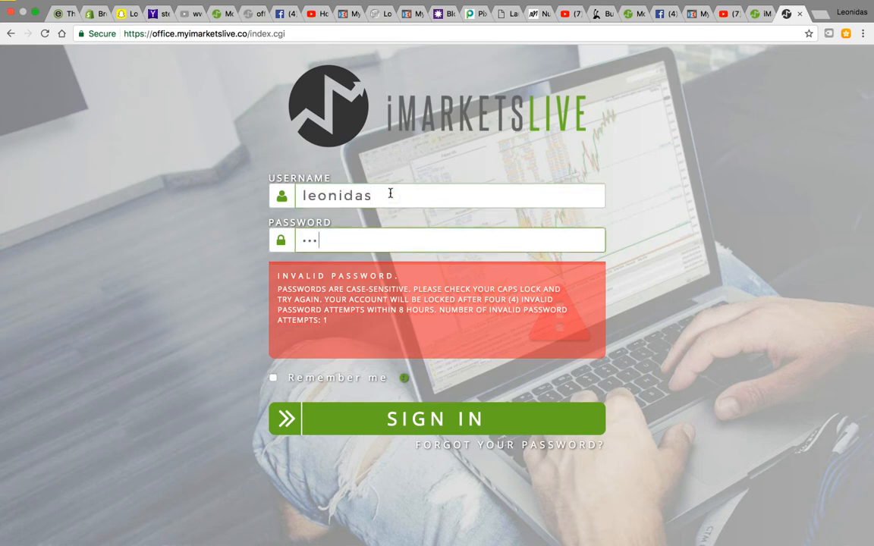
pyautogui.click(437, 419)
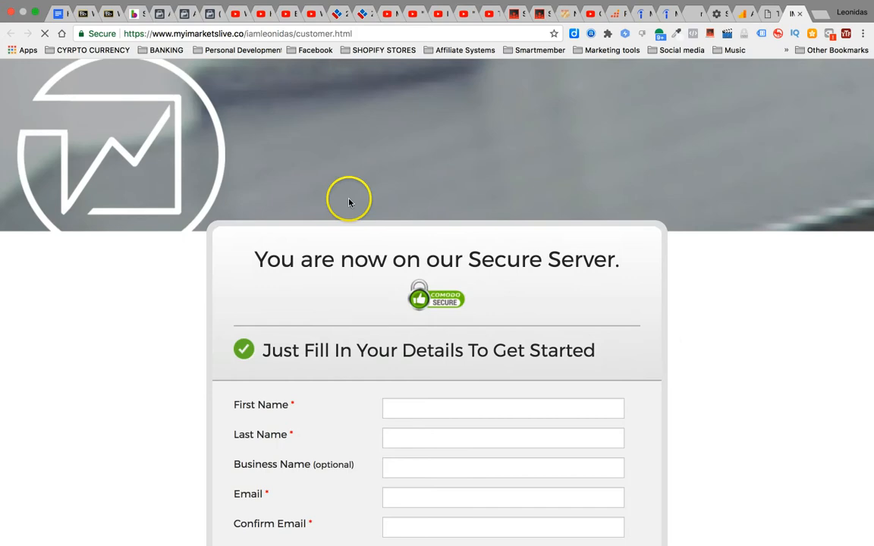
# Agree to all policy terms, confirm the enroller and pass the I'm-not-a-robot check
pyautogui.scroll(-3)
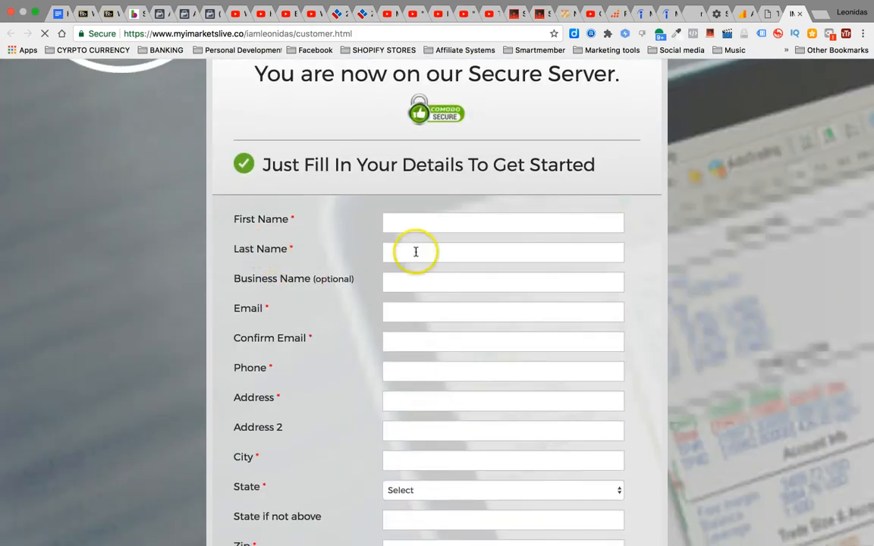
pyautogui.scroll(-3)
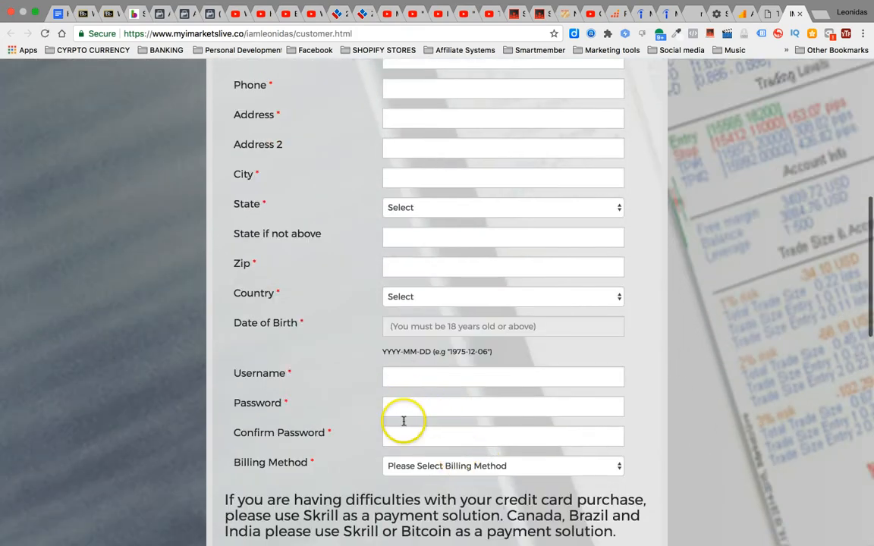
pyautogui.scroll(-3)
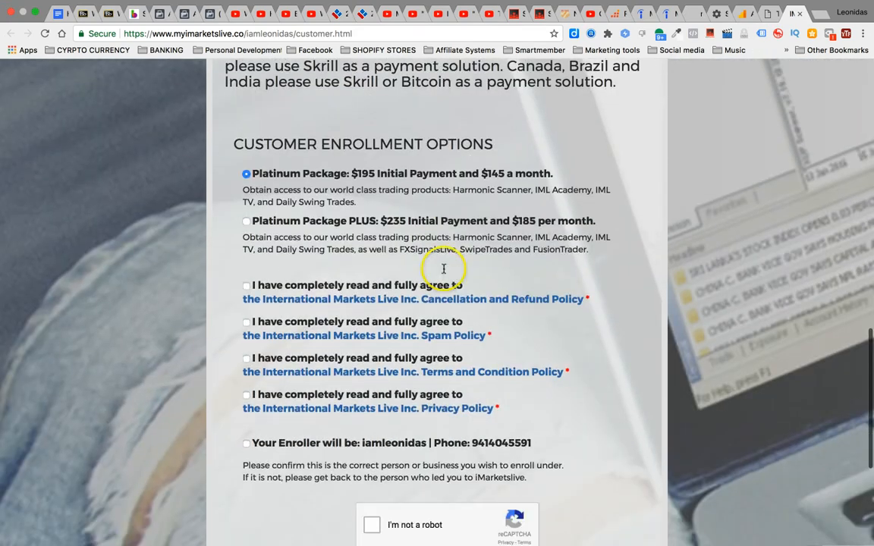
pyautogui.scroll(-3)
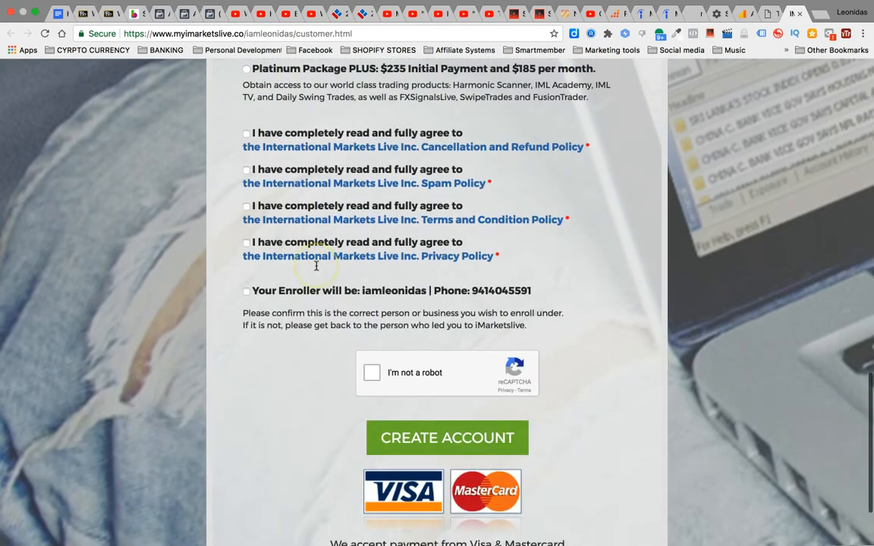
pyautogui.scroll(3)
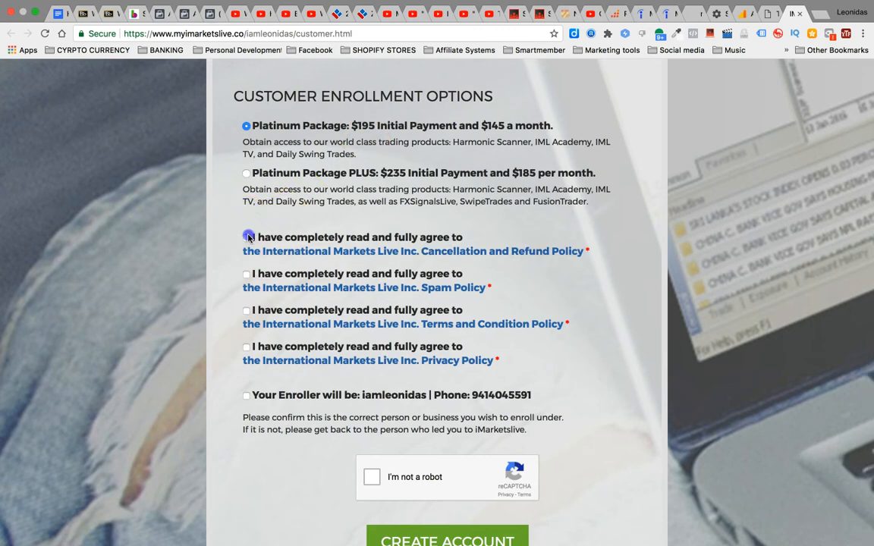
pyautogui.click(245, 273)
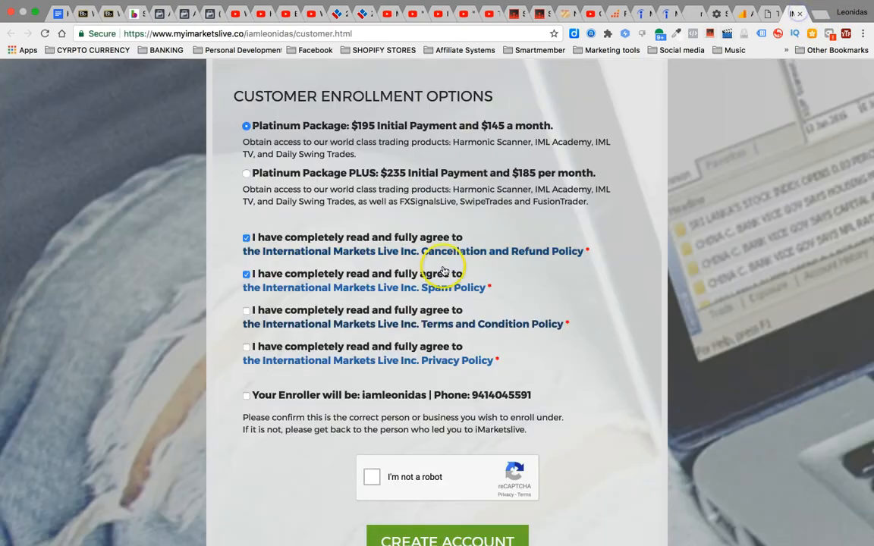
pyautogui.click(246, 311)
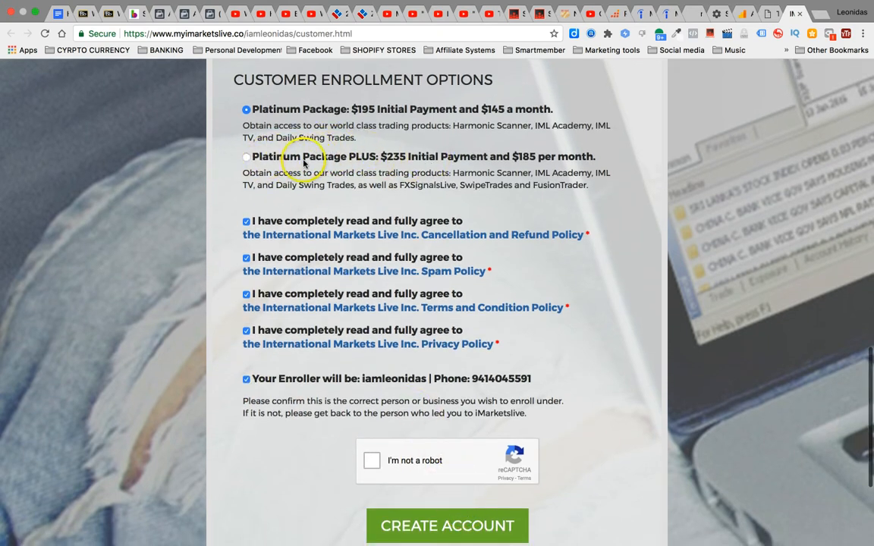
pyautogui.moveTo(340, 174)
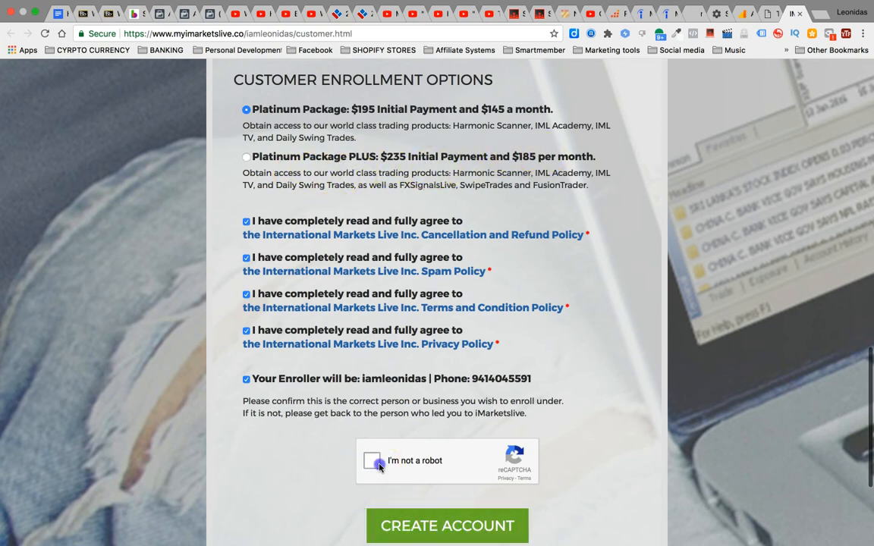
pyautogui.click(374, 461)
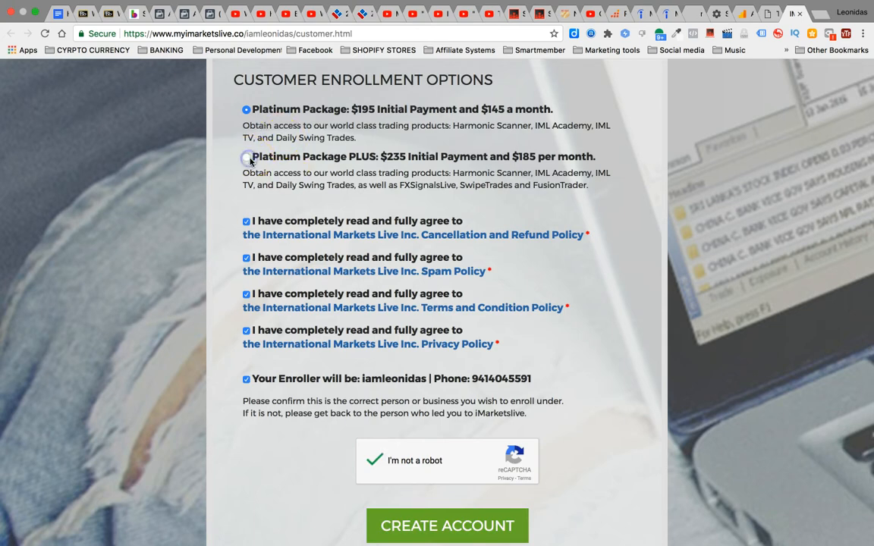
# Select Platinum Package PLUS, submit Create Account, and head to the back-office login
pyautogui.click(246, 156)
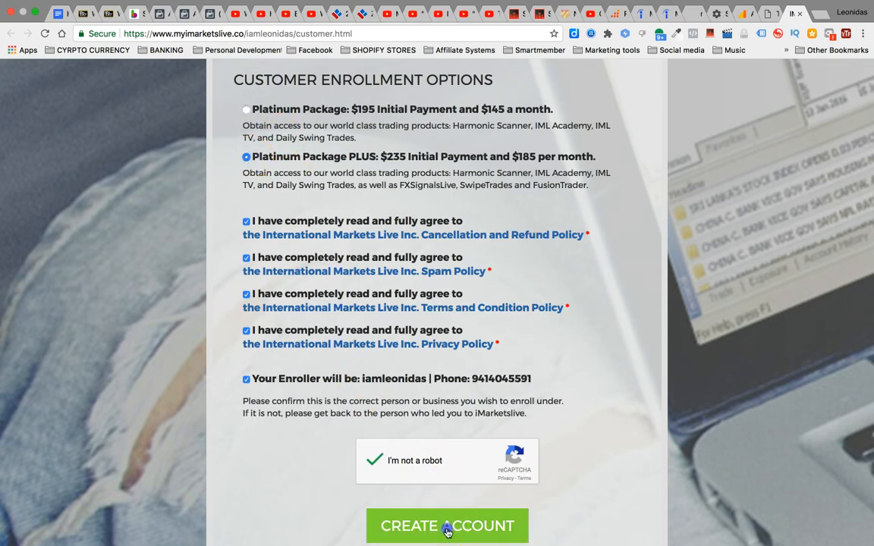
pyautogui.click(446, 525)
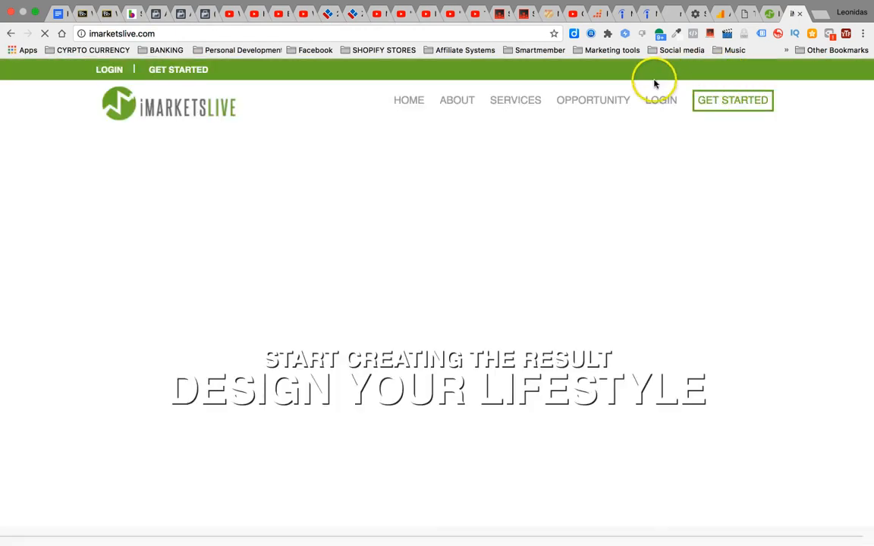
pyautogui.click(660, 100)
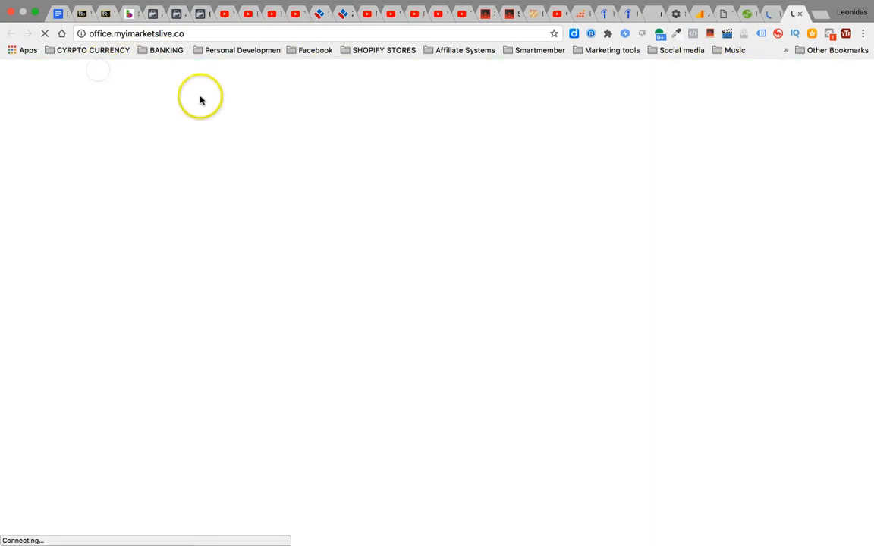
pyautogui.moveTo(317, 152)
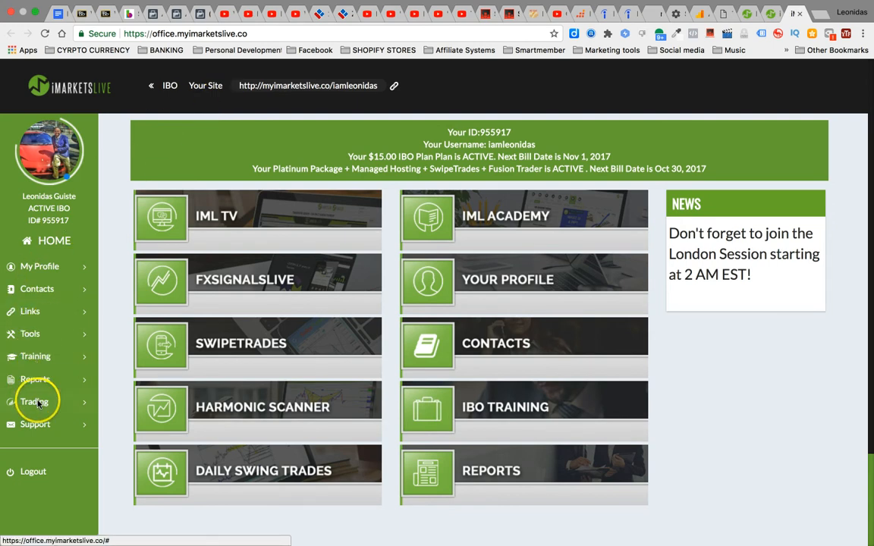
# Expand Trading in the back-office sidebar and open the Fusion Trader page
pyautogui.click(34, 401)
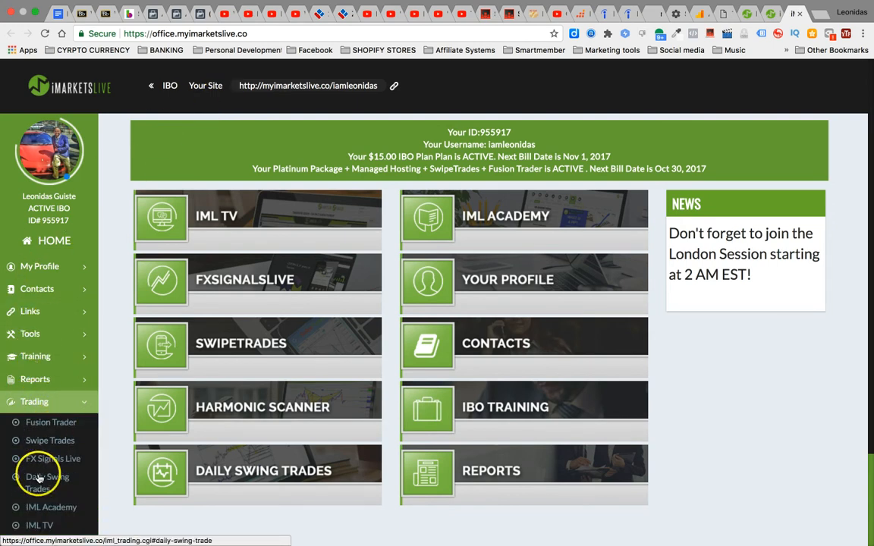
pyautogui.rightClick(38, 476)
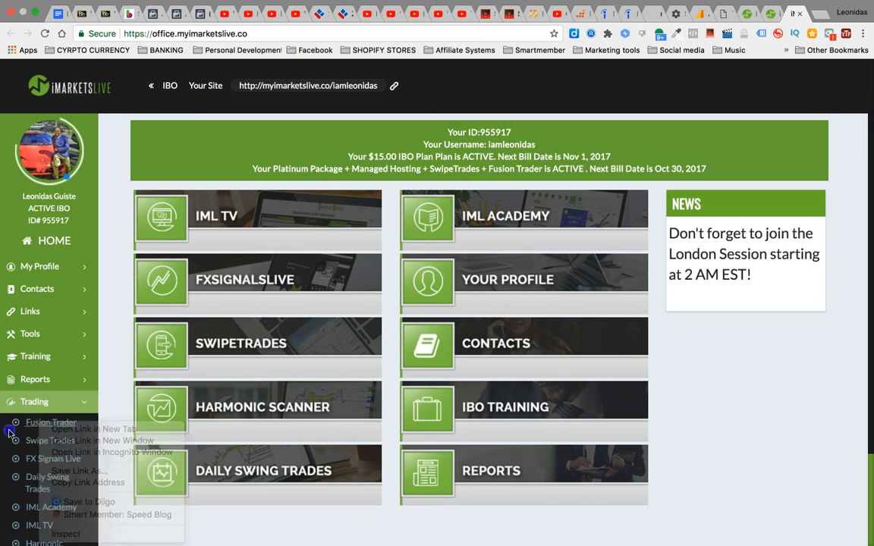
pyautogui.click(51, 422)
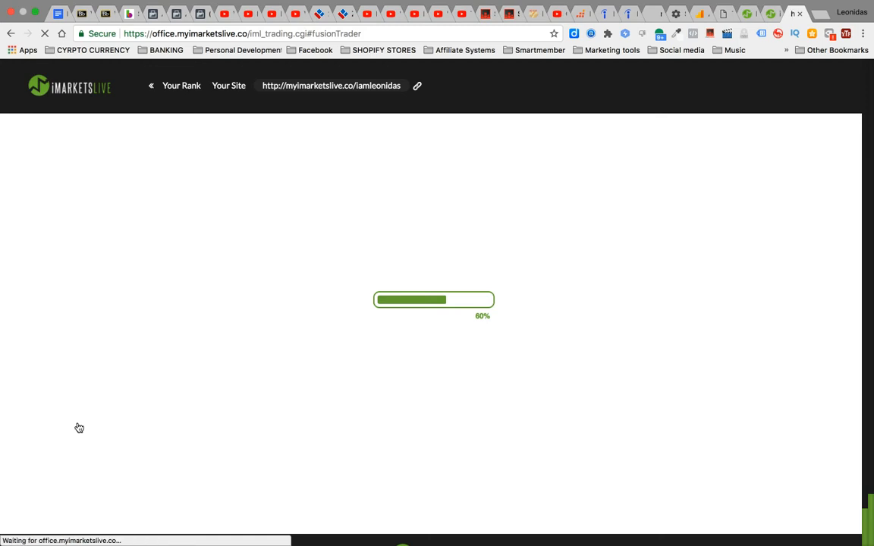
pyautogui.moveTo(73, 468)
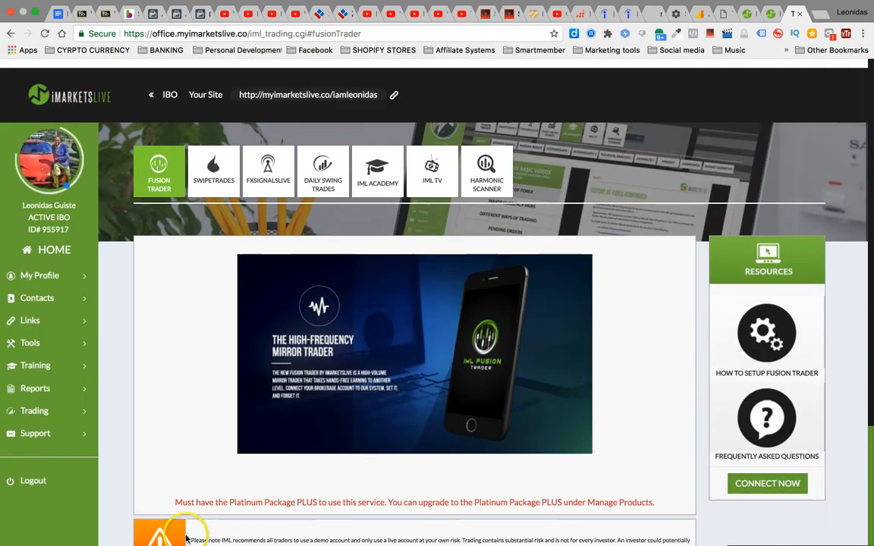
# Scroll down the Fusion Trader page toward the Connect Now link
pyautogui.scroll(-3)
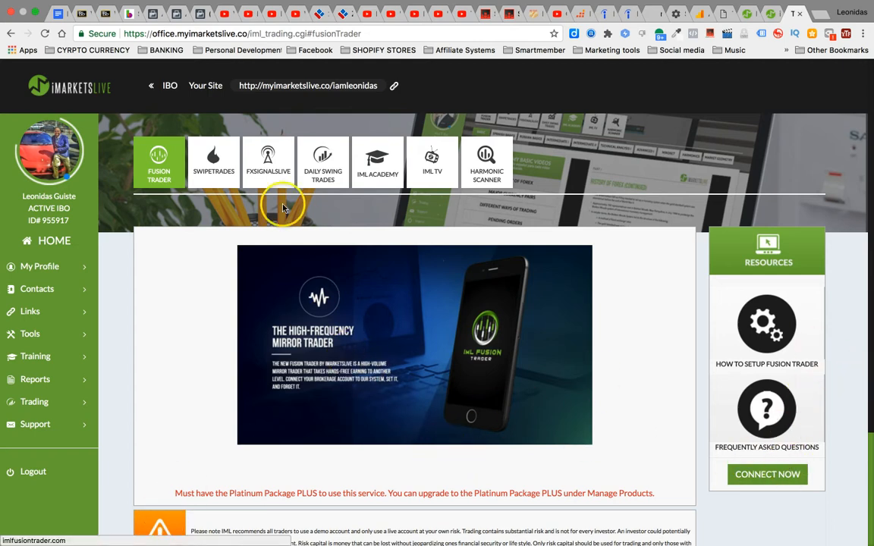
pyautogui.moveTo(783, 273)
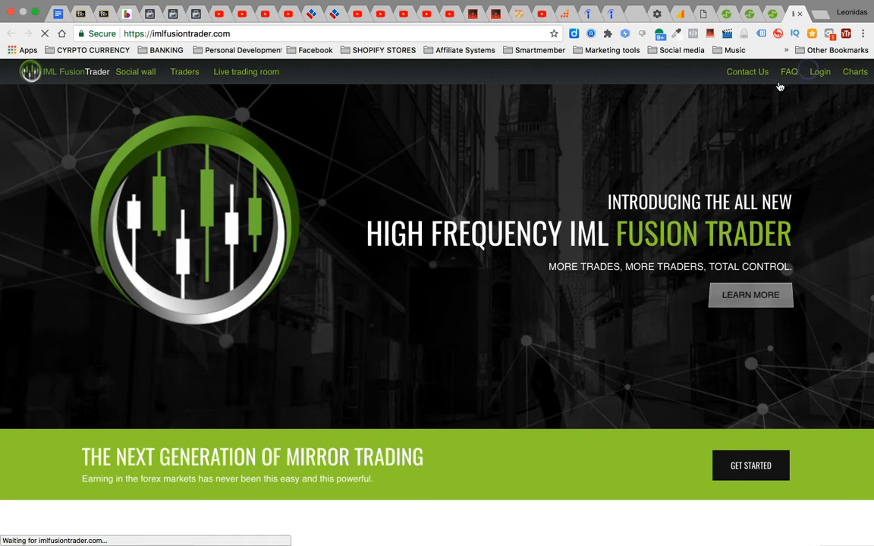
# Log in to IML Fusion Trader and browse the Market Place traders' balances, growth and gains
pyautogui.click(820, 72)
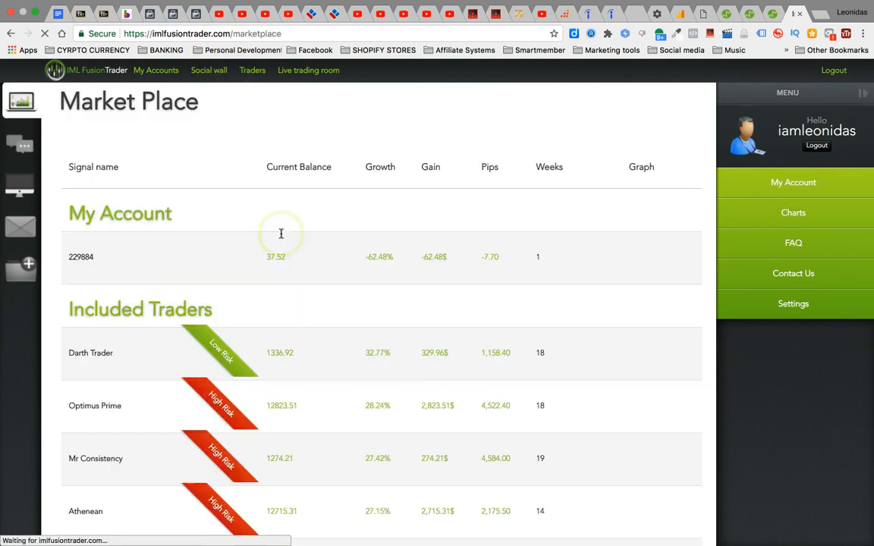
pyautogui.scroll(-3)
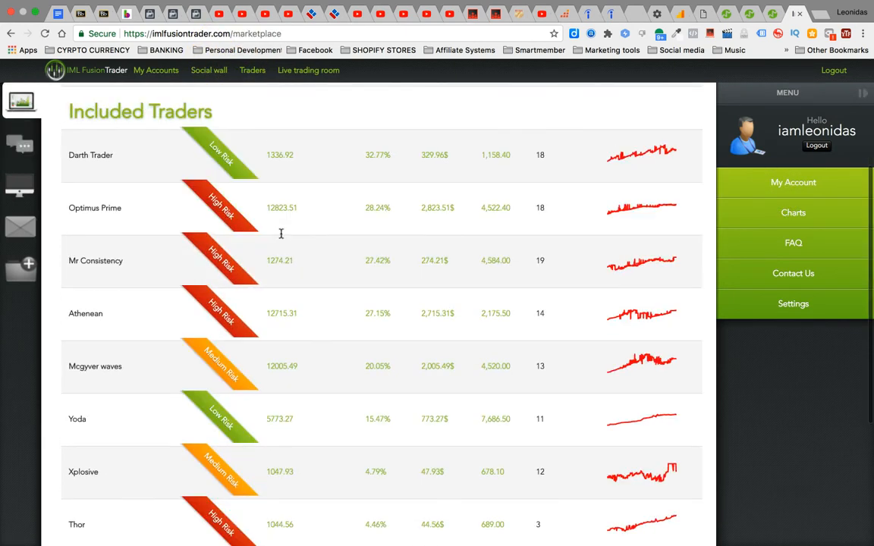
pyautogui.scroll(-3)
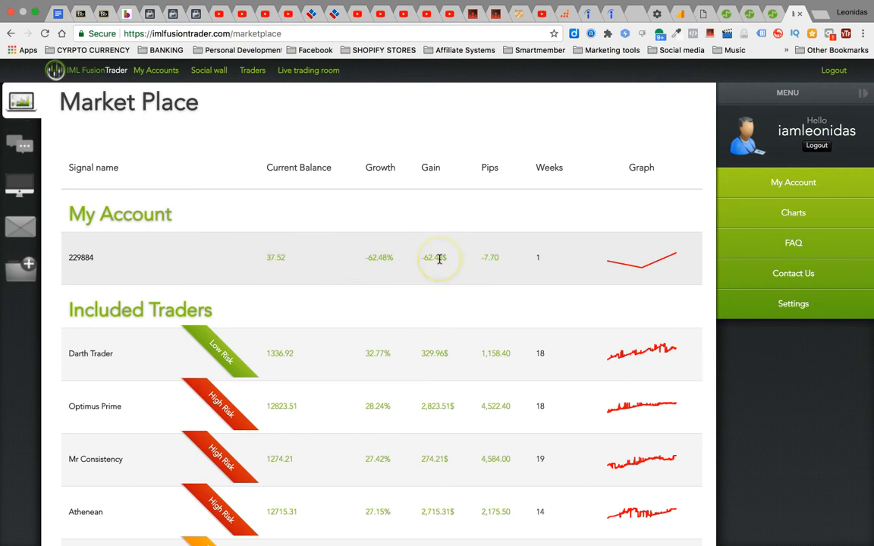
pyautogui.moveTo(443, 221)
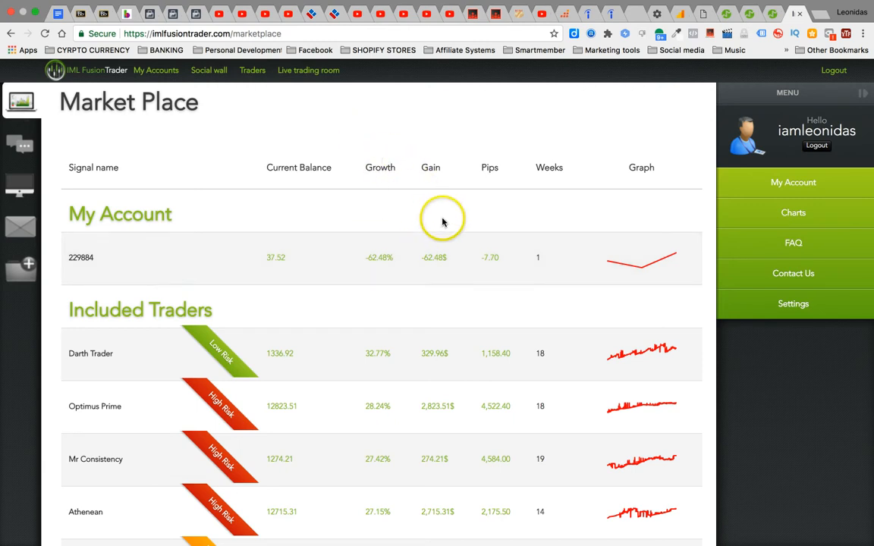
pyautogui.moveTo(443, 235)
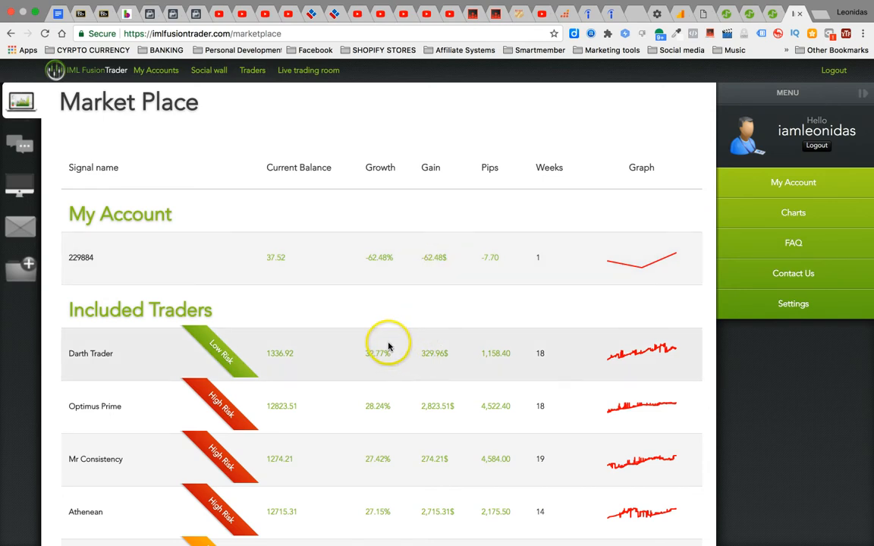
pyautogui.scroll(-3)
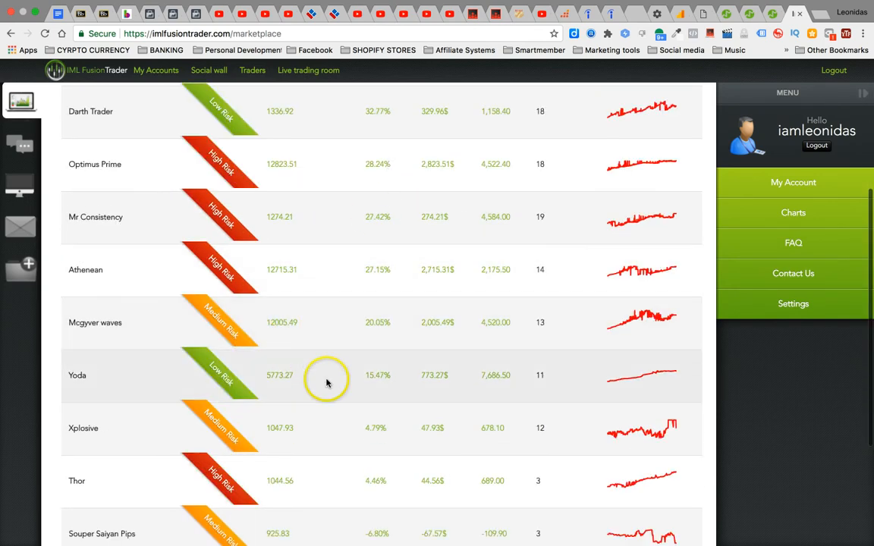
pyautogui.moveTo(134, 380)
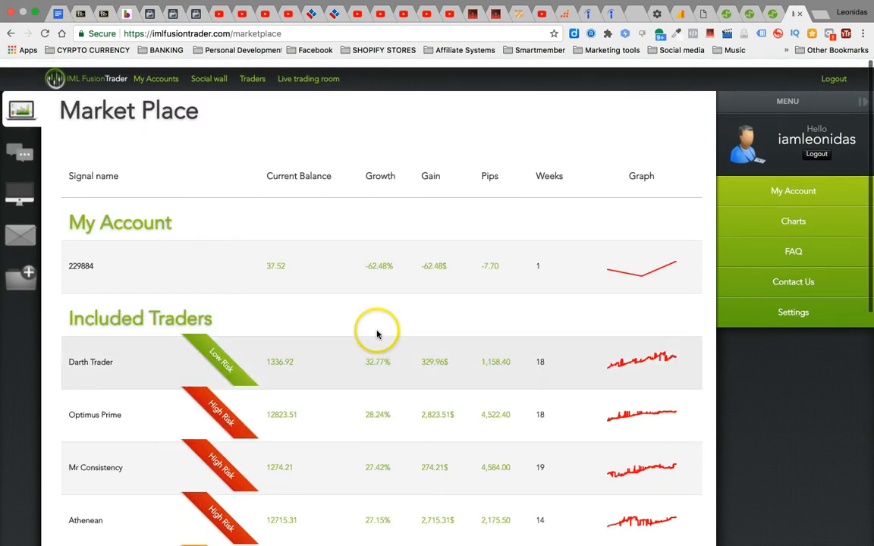
pyautogui.scroll(-3)
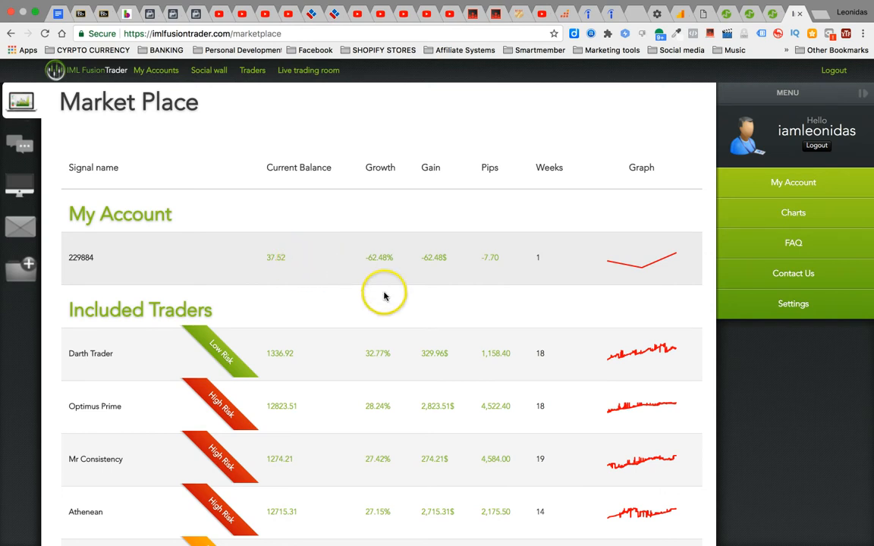
pyautogui.moveTo(492, 367)
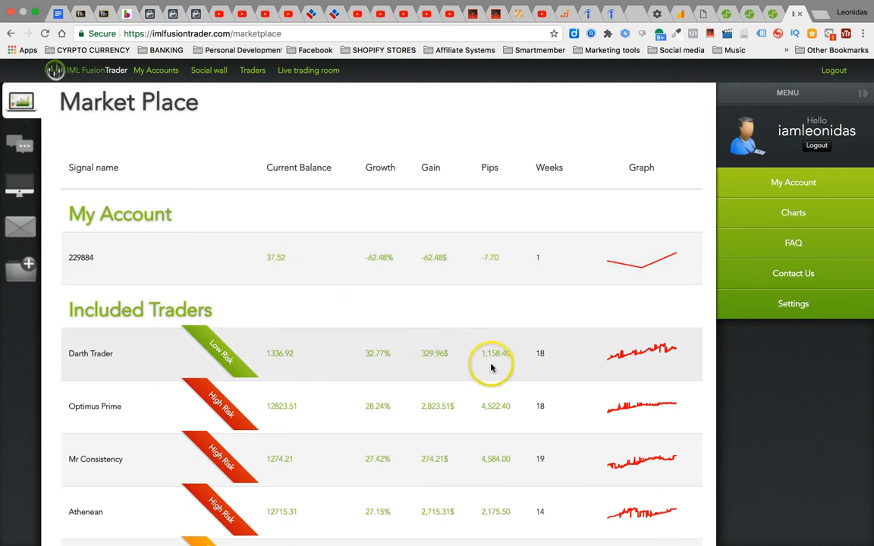
pyautogui.moveTo(358, 129)
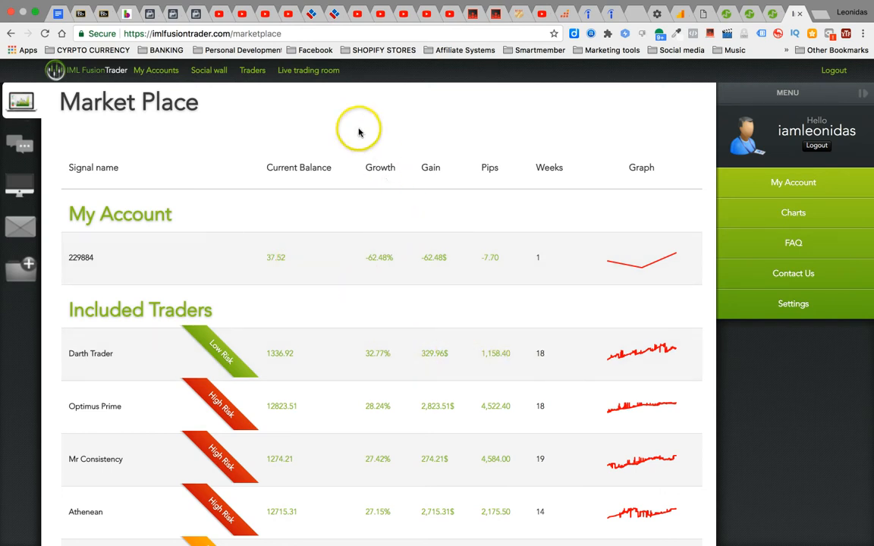
pyautogui.moveTo(204, 129)
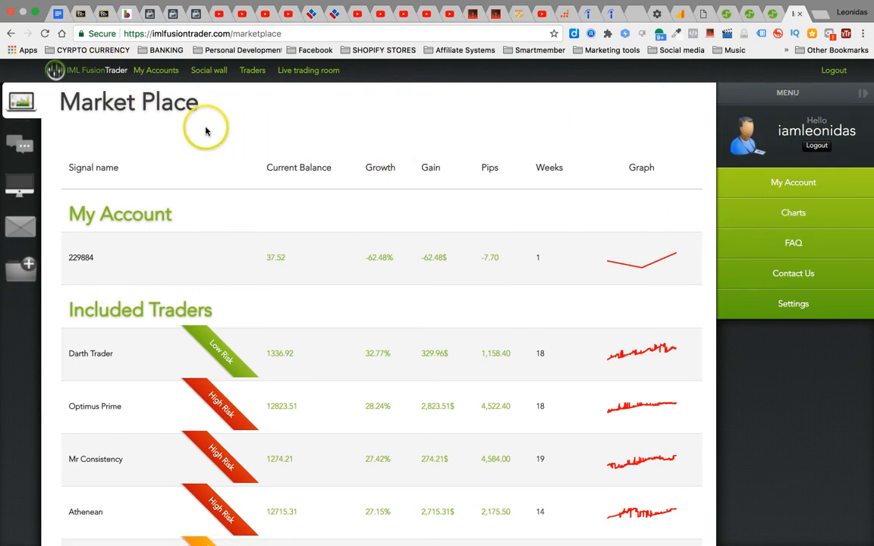
pyautogui.moveTo(797, 182)
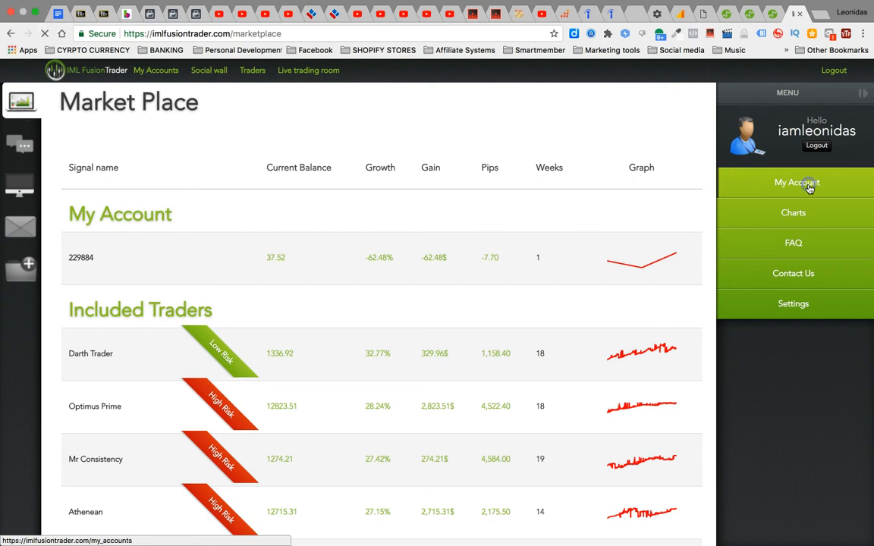
# Return to the back-office Trading page and show the FXSignalsLive section
pyautogui.click(793, 182)
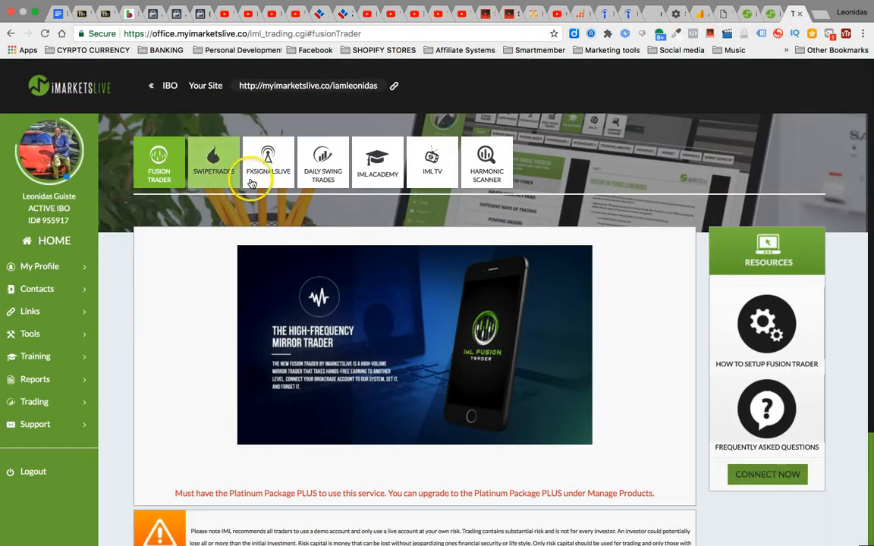
pyautogui.click(267, 163)
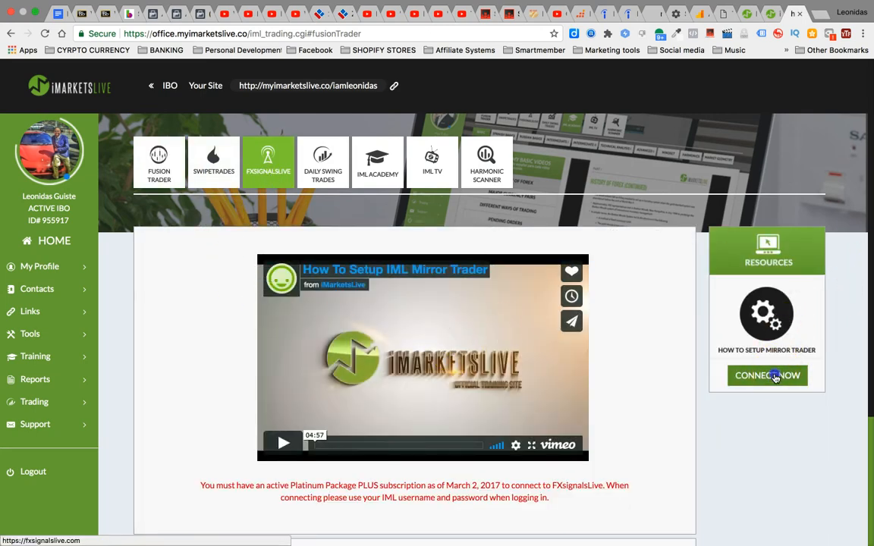
pyautogui.click(766, 376)
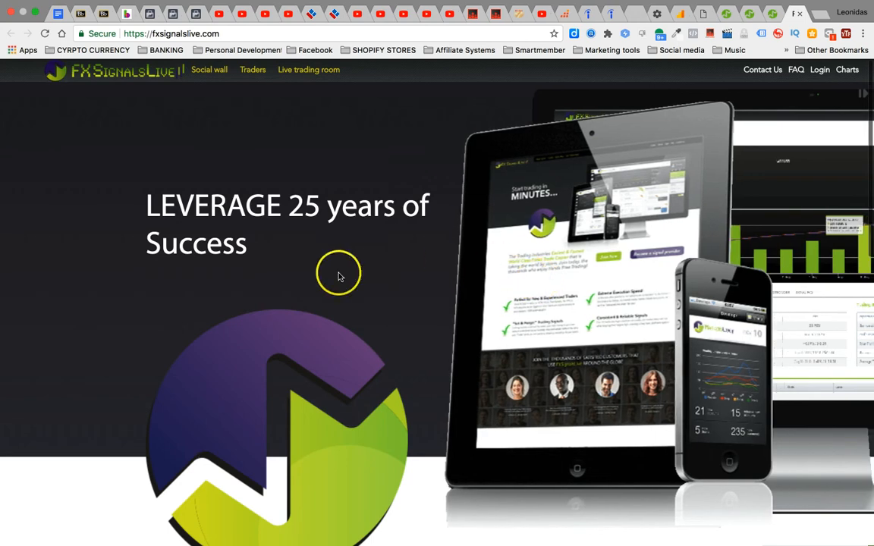
pyautogui.click(819, 70)
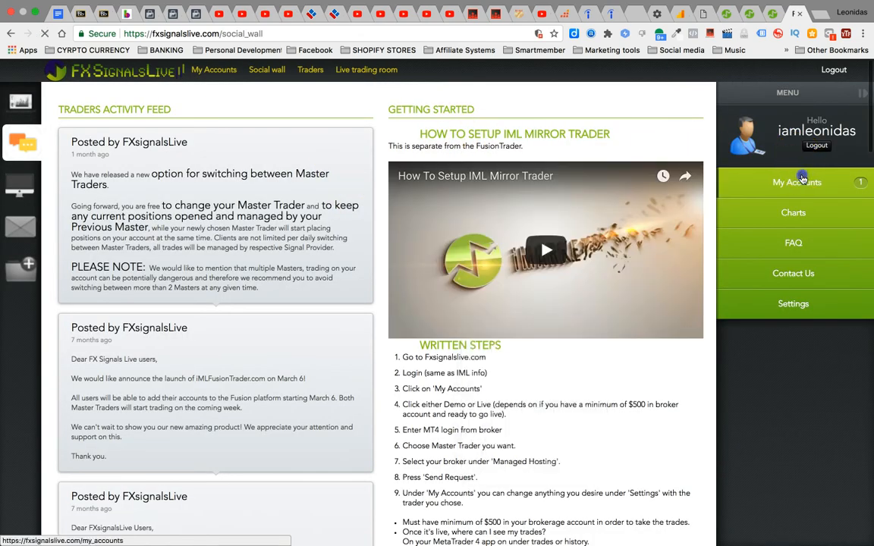
pyautogui.click(797, 182)
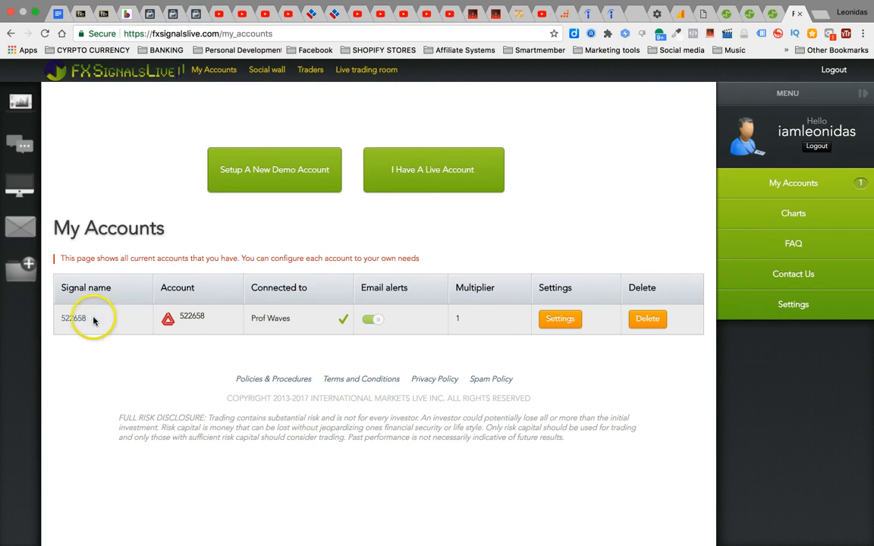
pyautogui.click(72, 318)
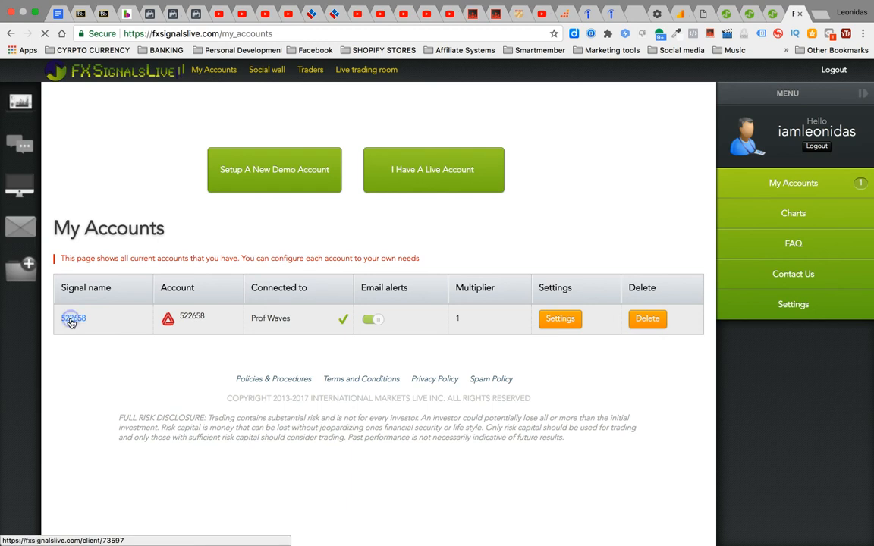
pyautogui.click(73, 318)
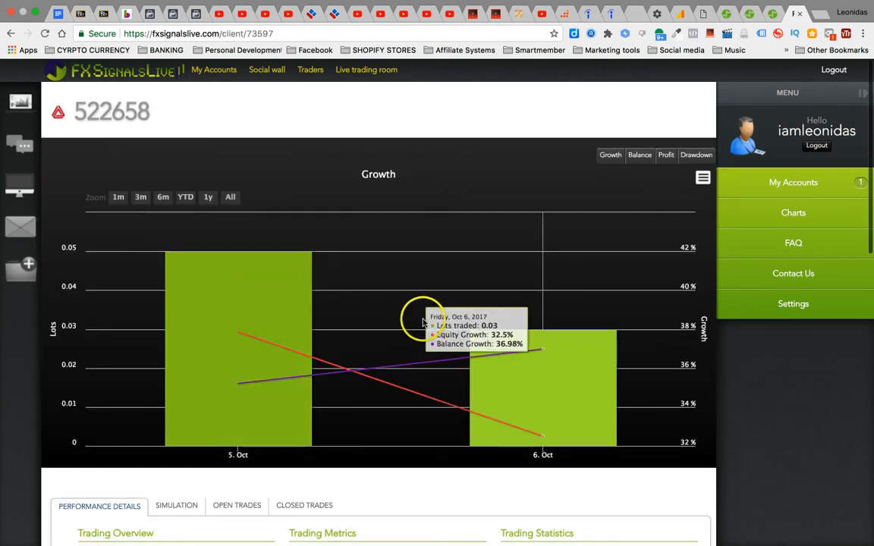
pyautogui.moveTo(349, 348)
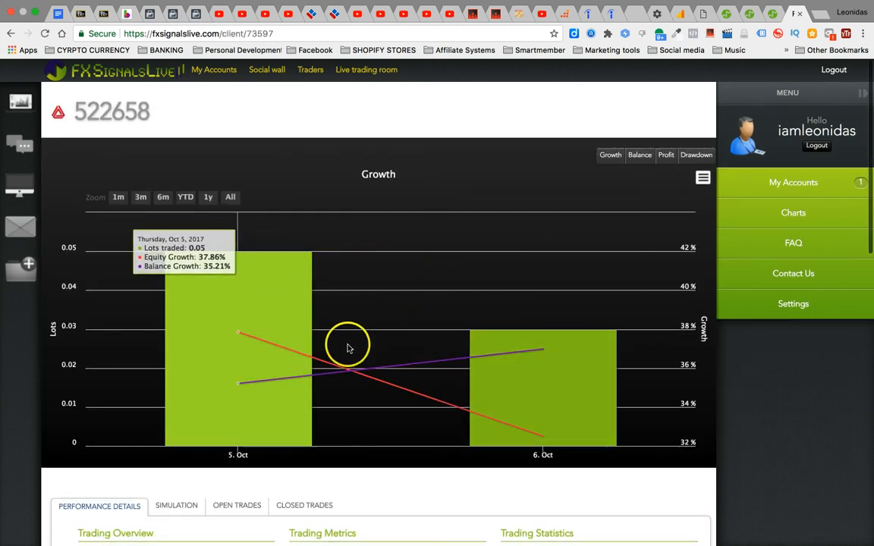
pyautogui.moveTo(266, 264)
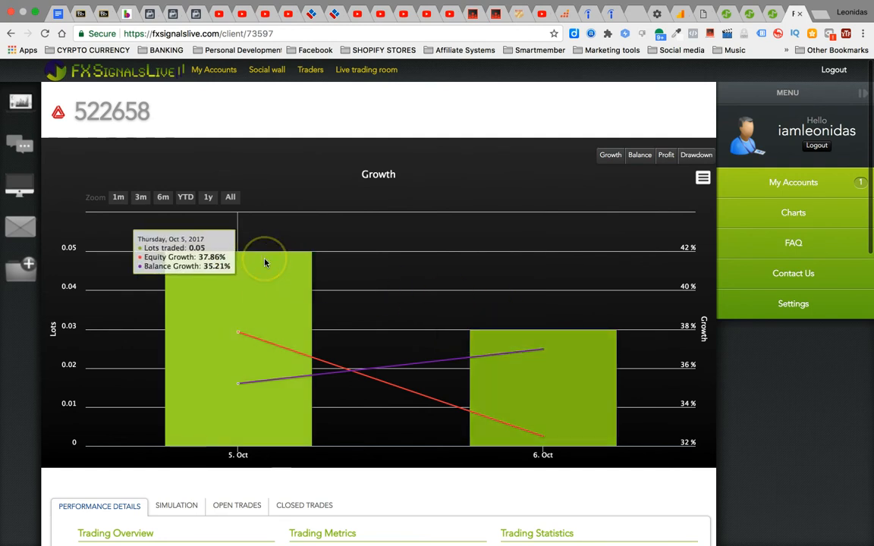
pyautogui.moveTo(216, 92)
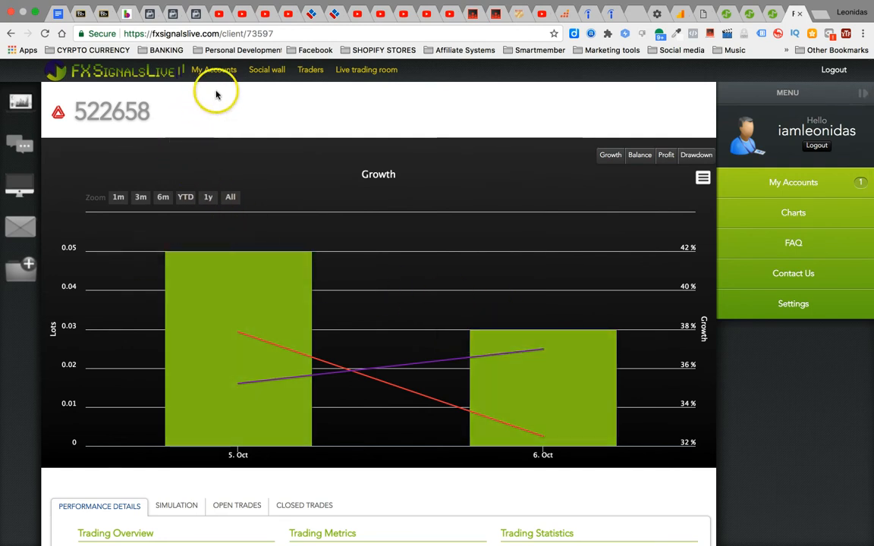
pyautogui.click(214, 70)
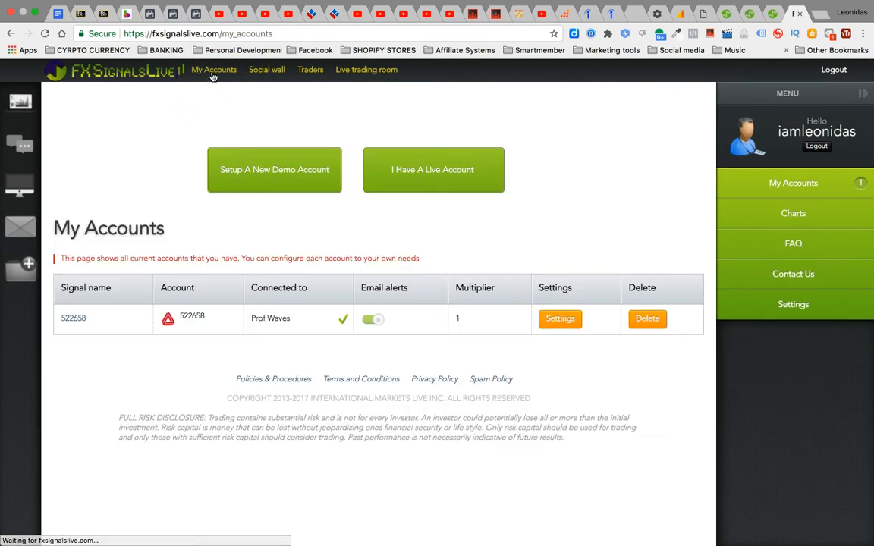
pyautogui.click(72, 319)
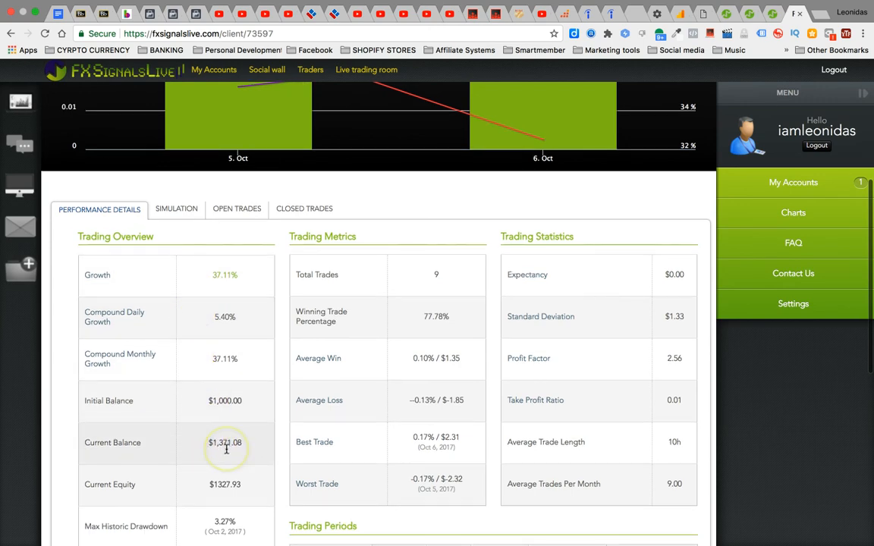
pyautogui.scroll(-3)
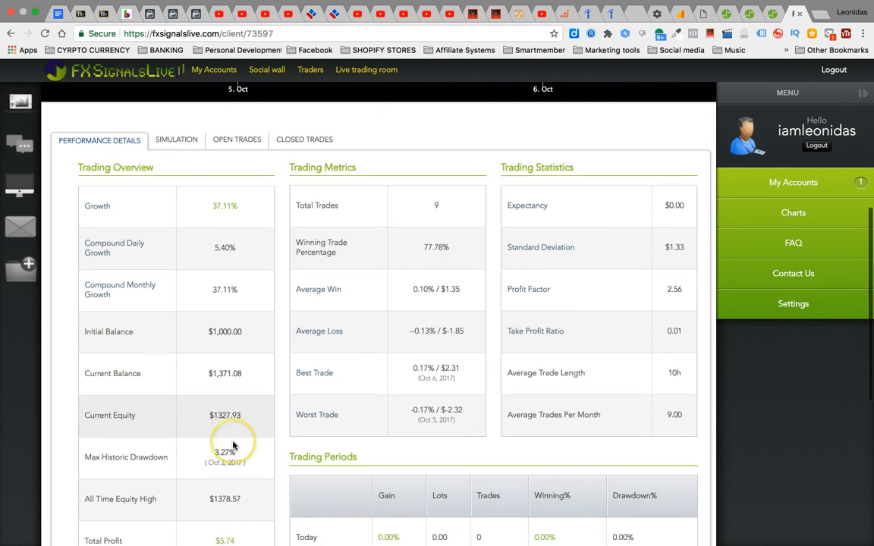
pyautogui.scroll(-3)
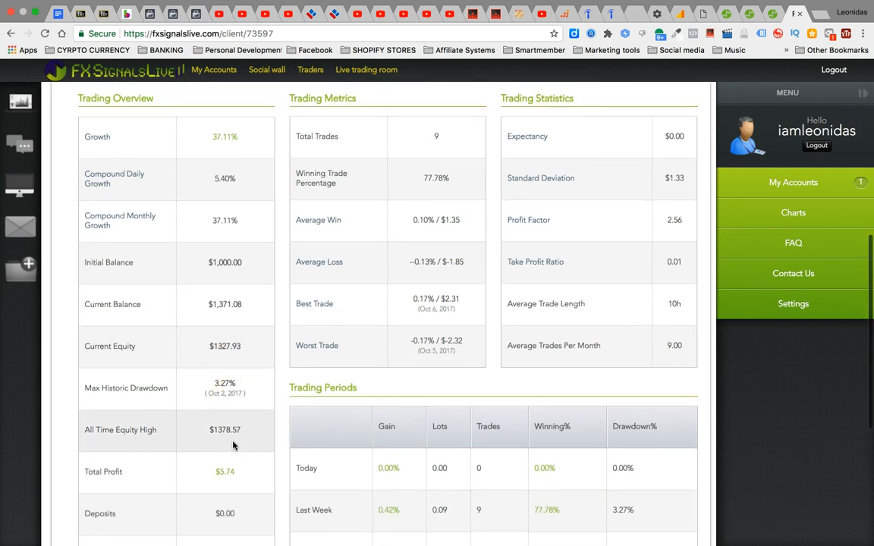
pyautogui.scroll(-3)
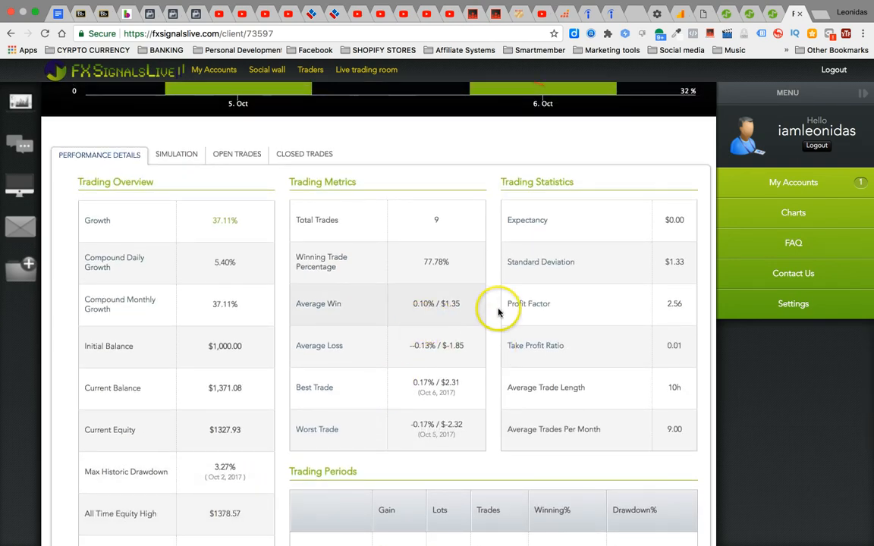
pyautogui.moveTo(528, 303)
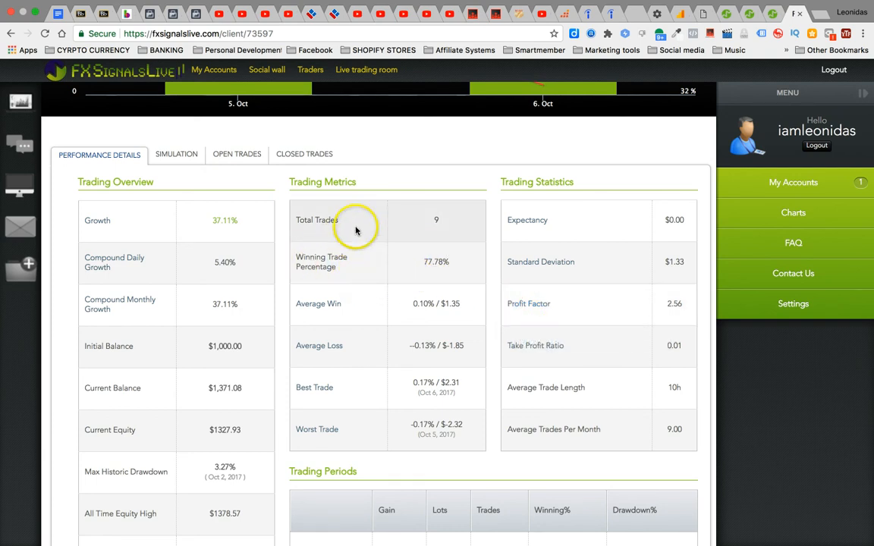
pyautogui.moveTo(559, 236)
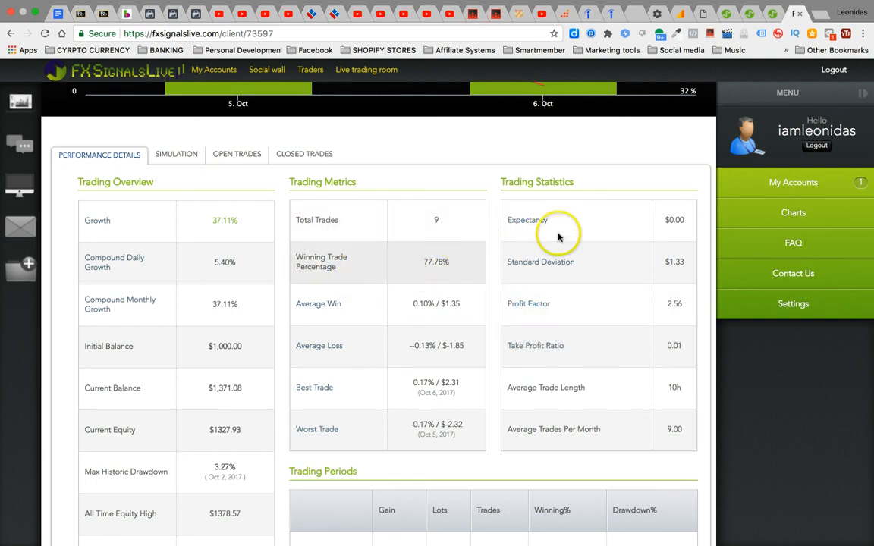
pyautogui.moveTo(580, 326)
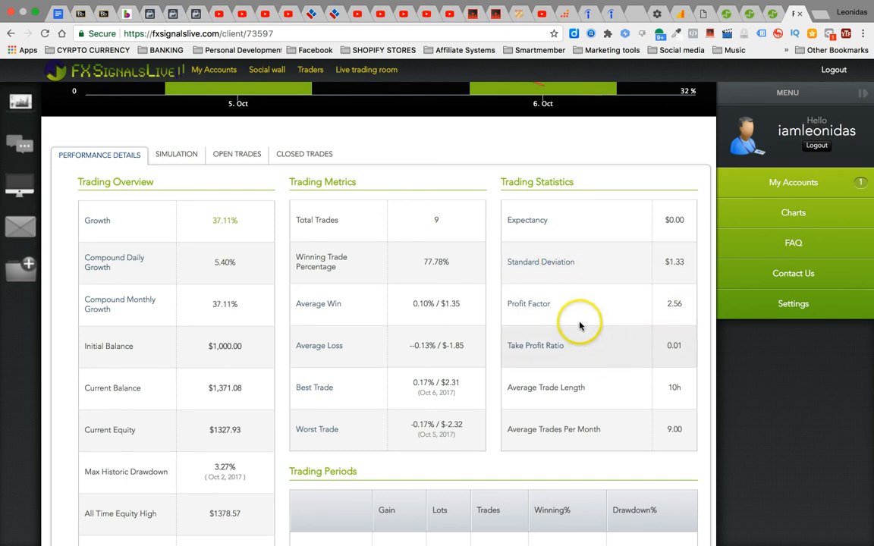
pyautogui.scroll(-3)
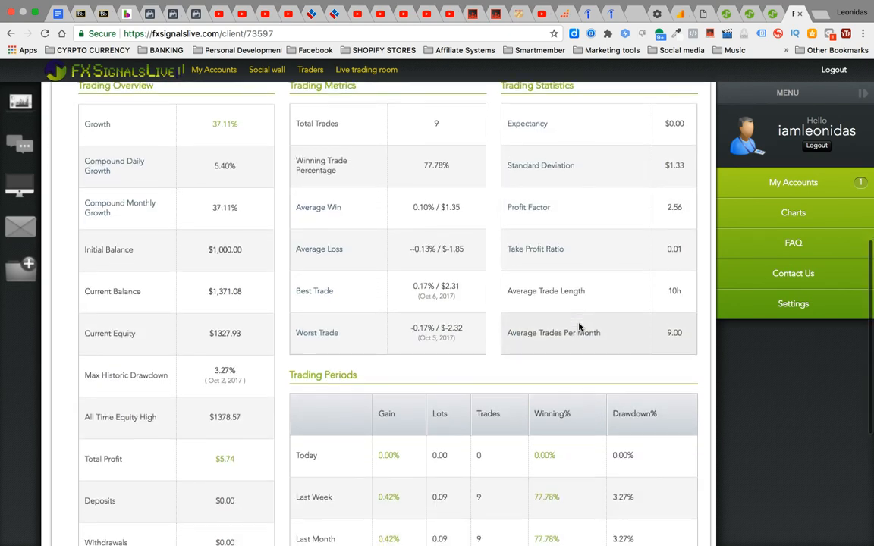
pyautogui.scroll(-3)
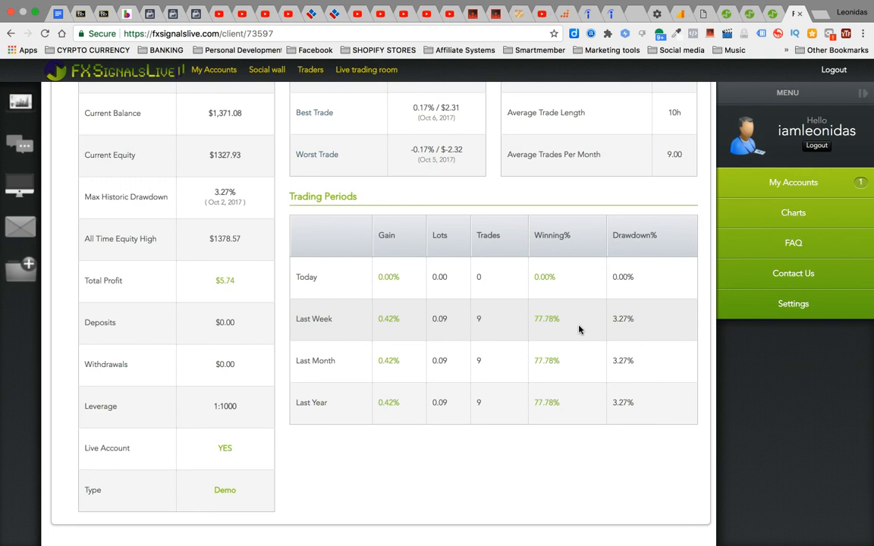
pyautogui.scroll(-3)
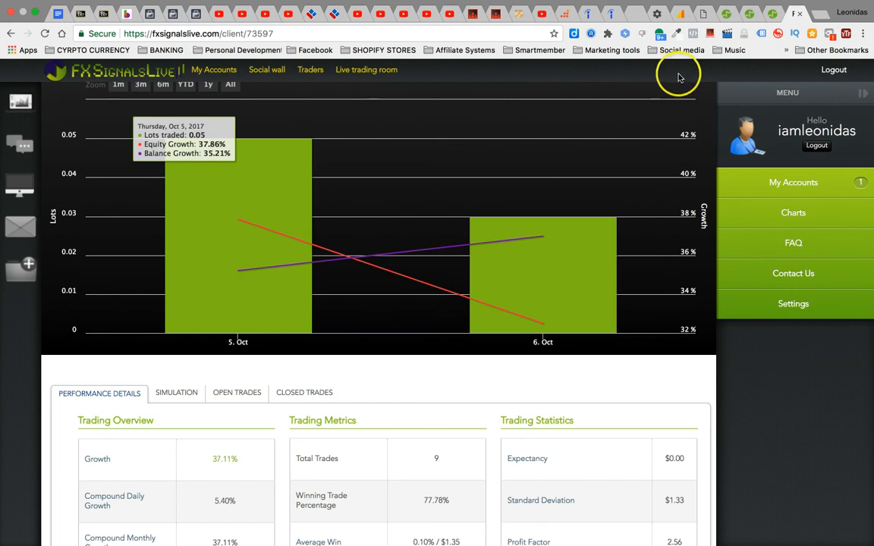
pyautogui.moveTo(675, 79)
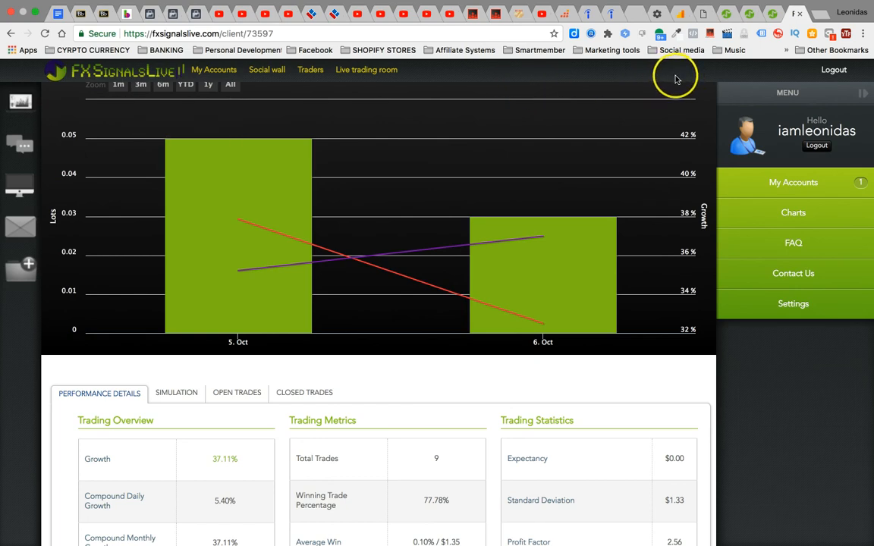